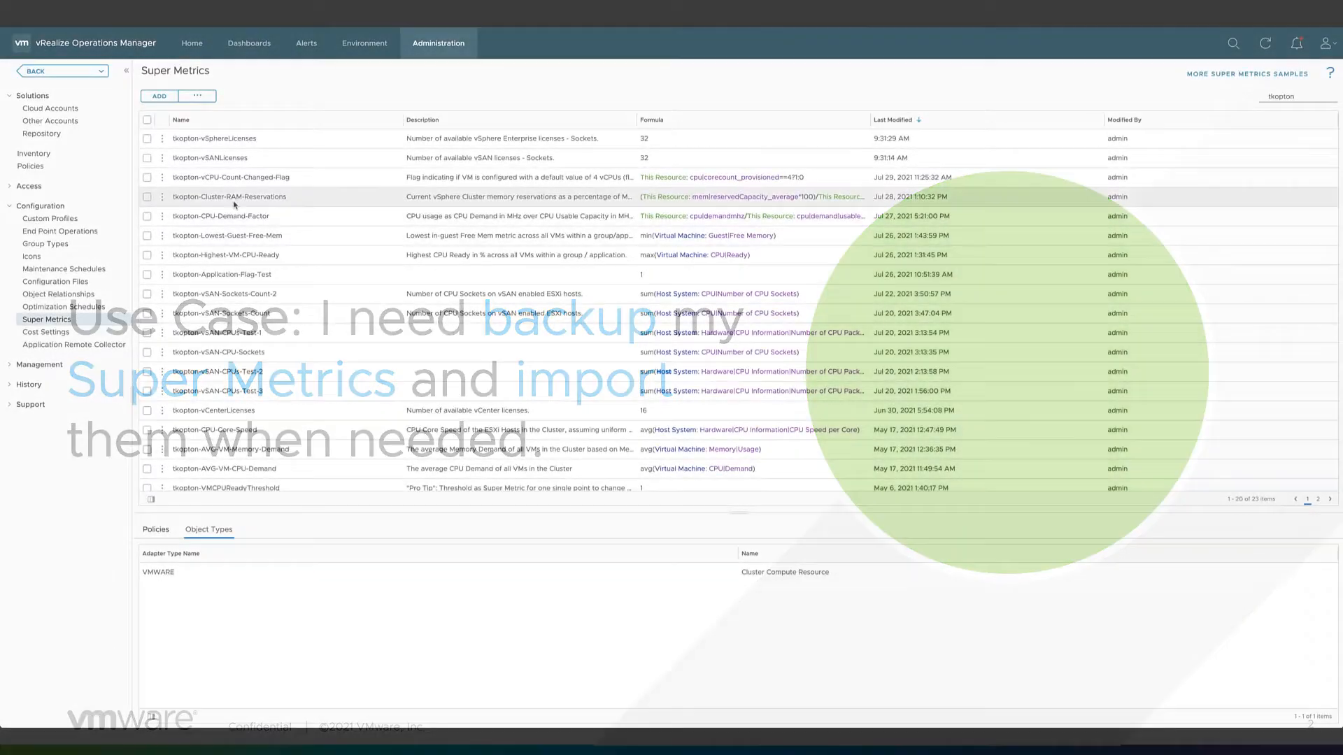
Export the four newest tkopton super metrics, vSphereLicenses through Cluster-RAM-Reservations, as supermetric.json.
left_click(147, 139)
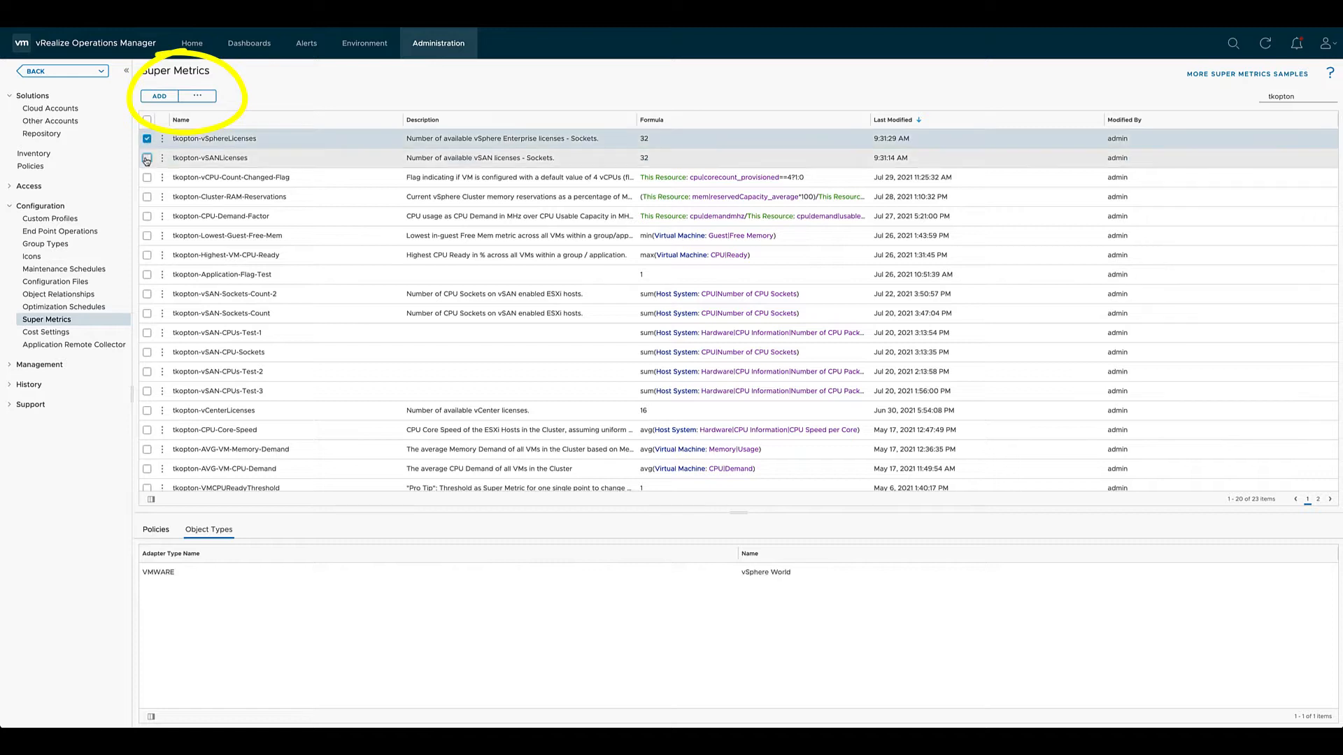
left_click(147, 158)
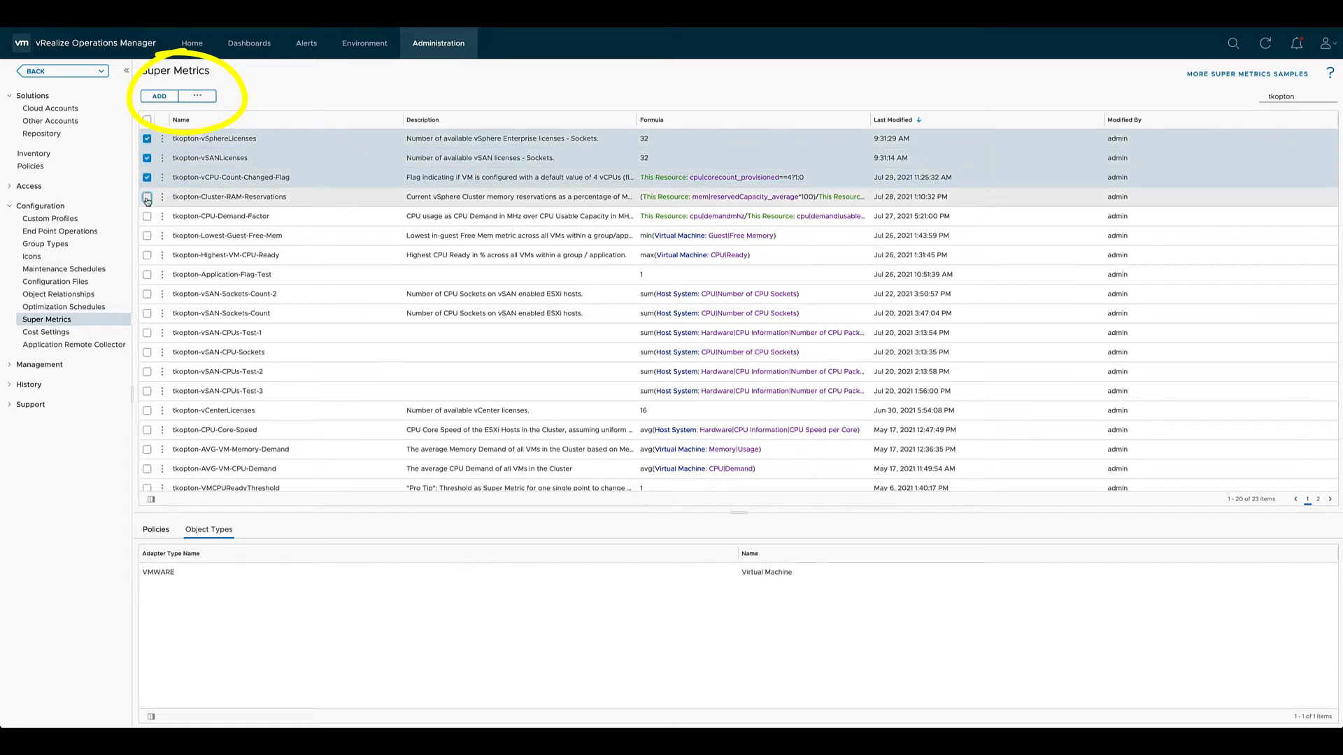
left_click(198, 96)
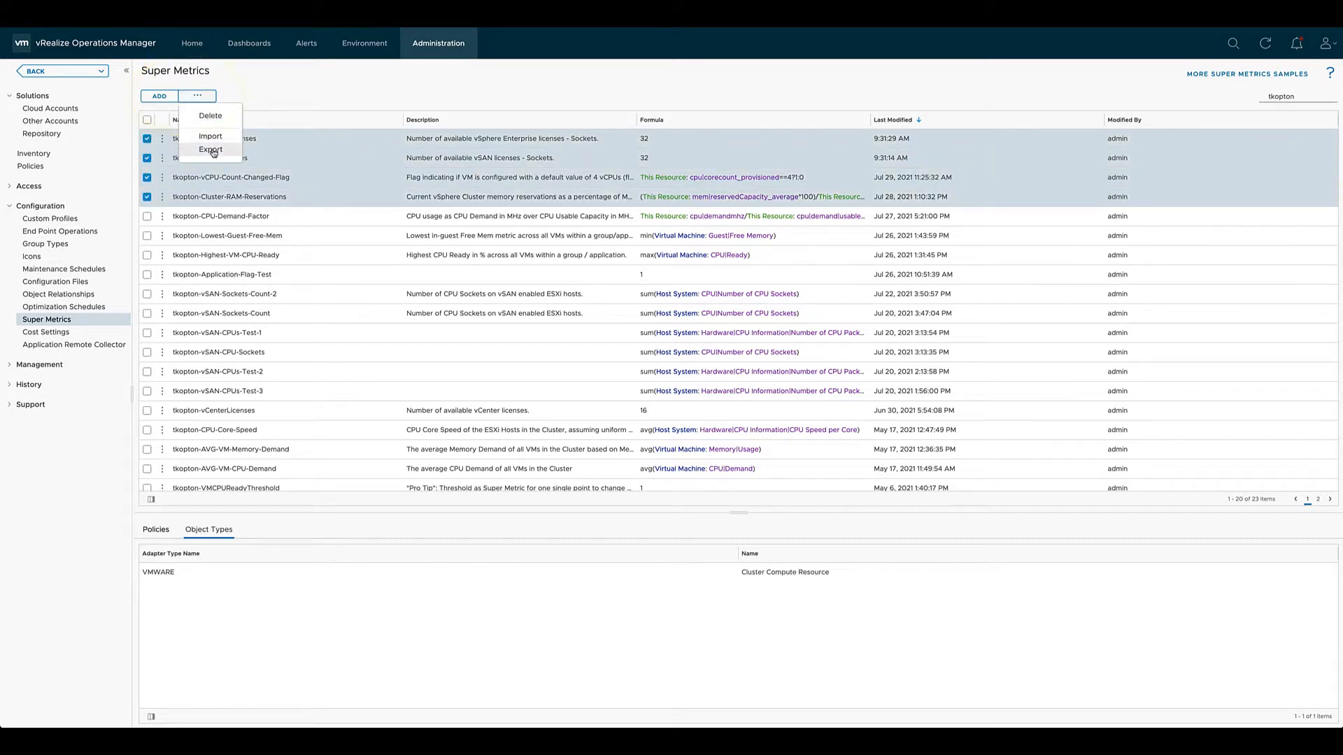
left_click(210, 149)
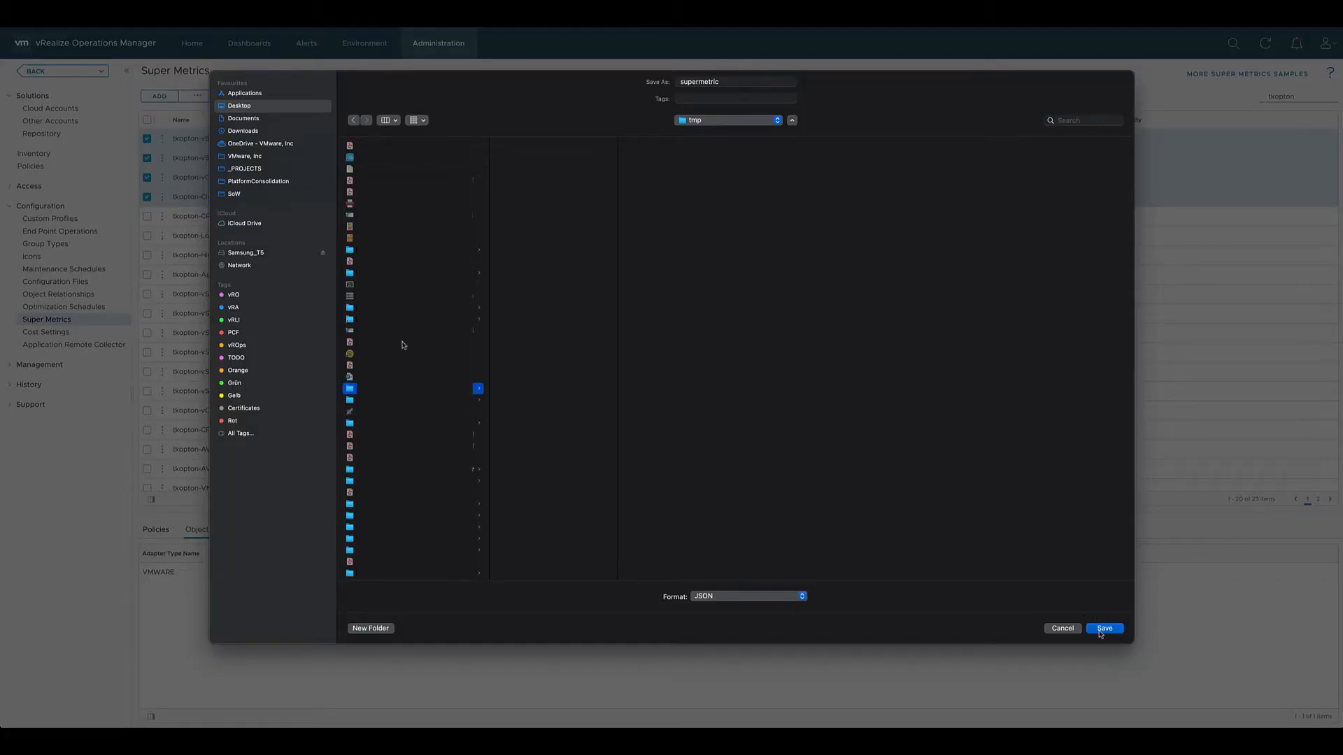
left_click(1104, 629)
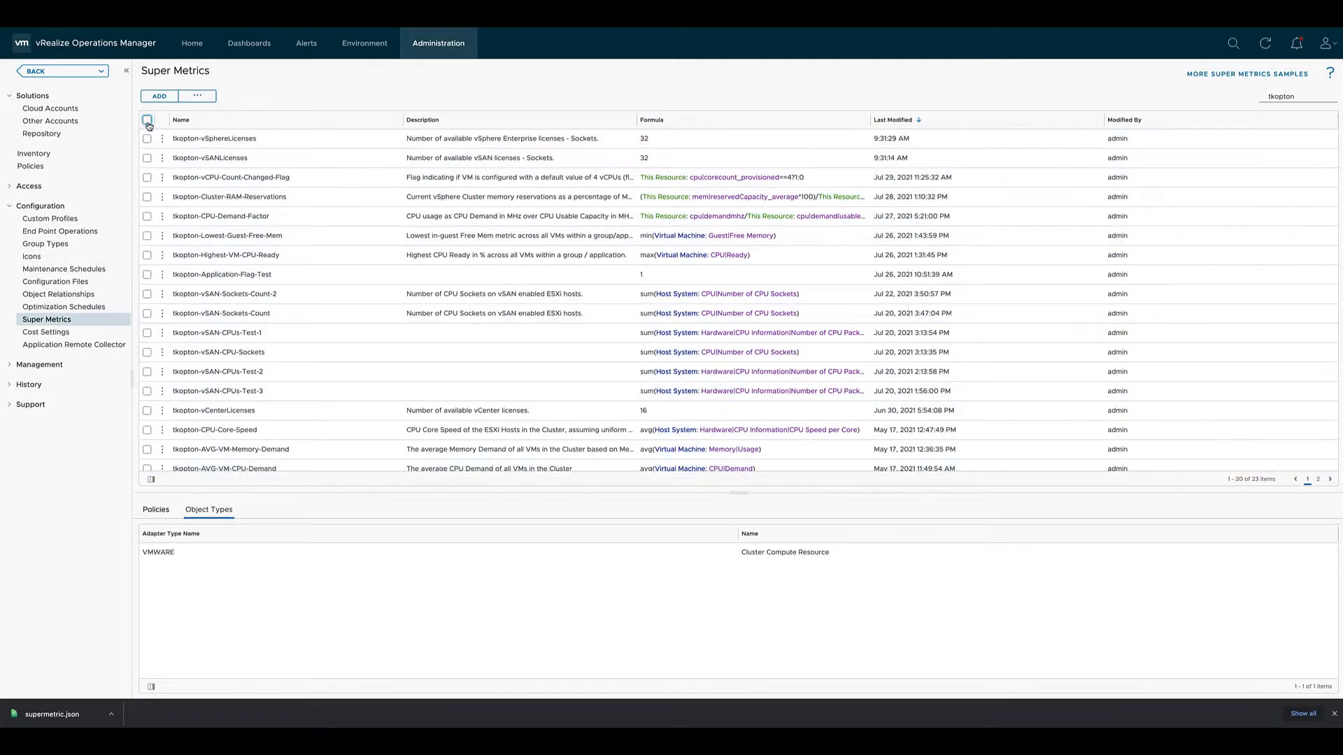
Select tkopton-vSphereLicenses and tkopton-vSANLicenses for deletion.
left_click(149, 139)
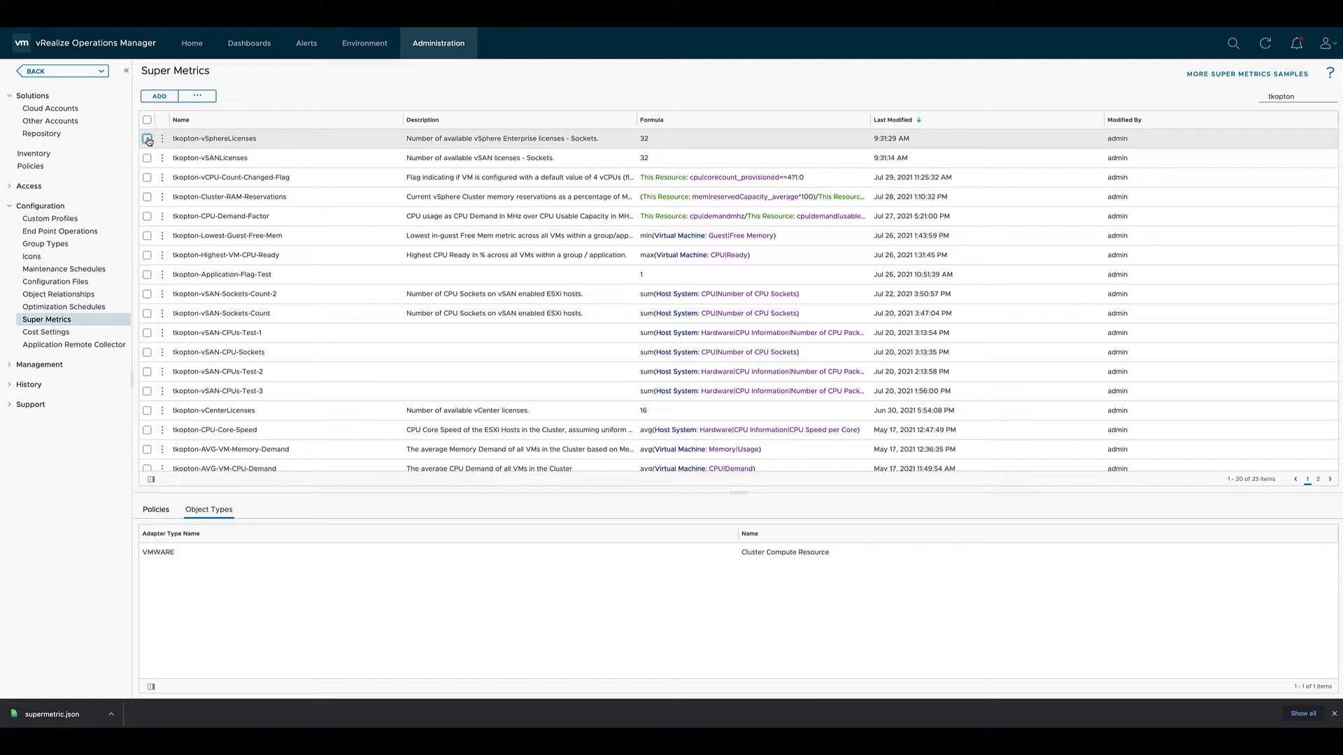
left_click(147, 158)
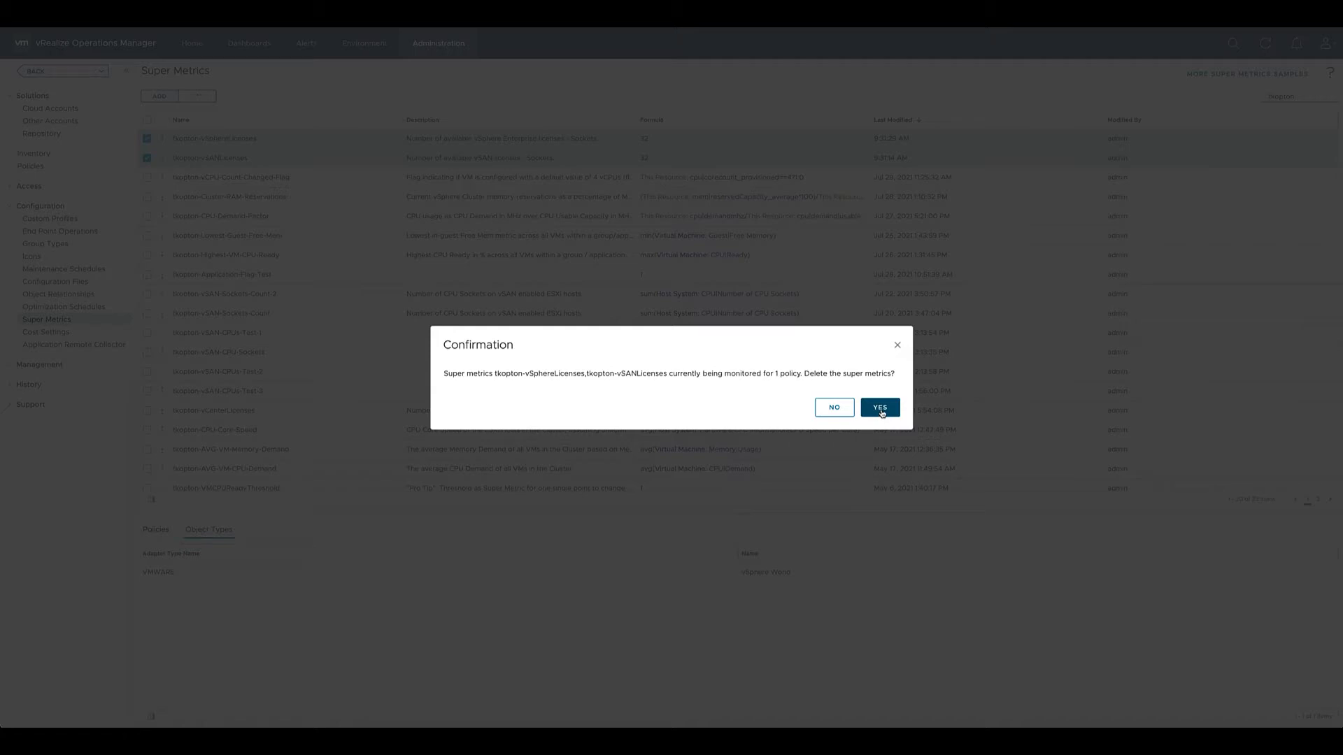
Confirm deleting both license super metrics, then re-import supermetric.json past the conflict error.
left_click(880, 407)
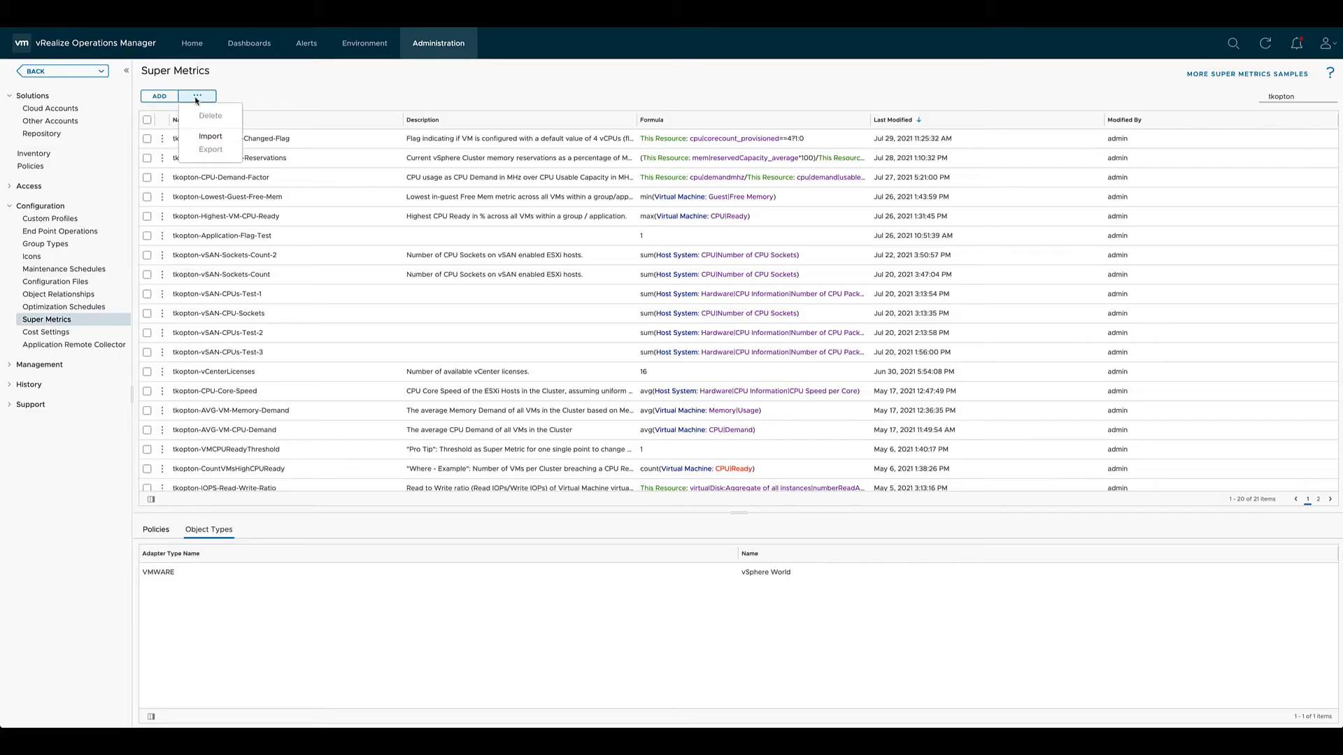
left_click(210, 136)
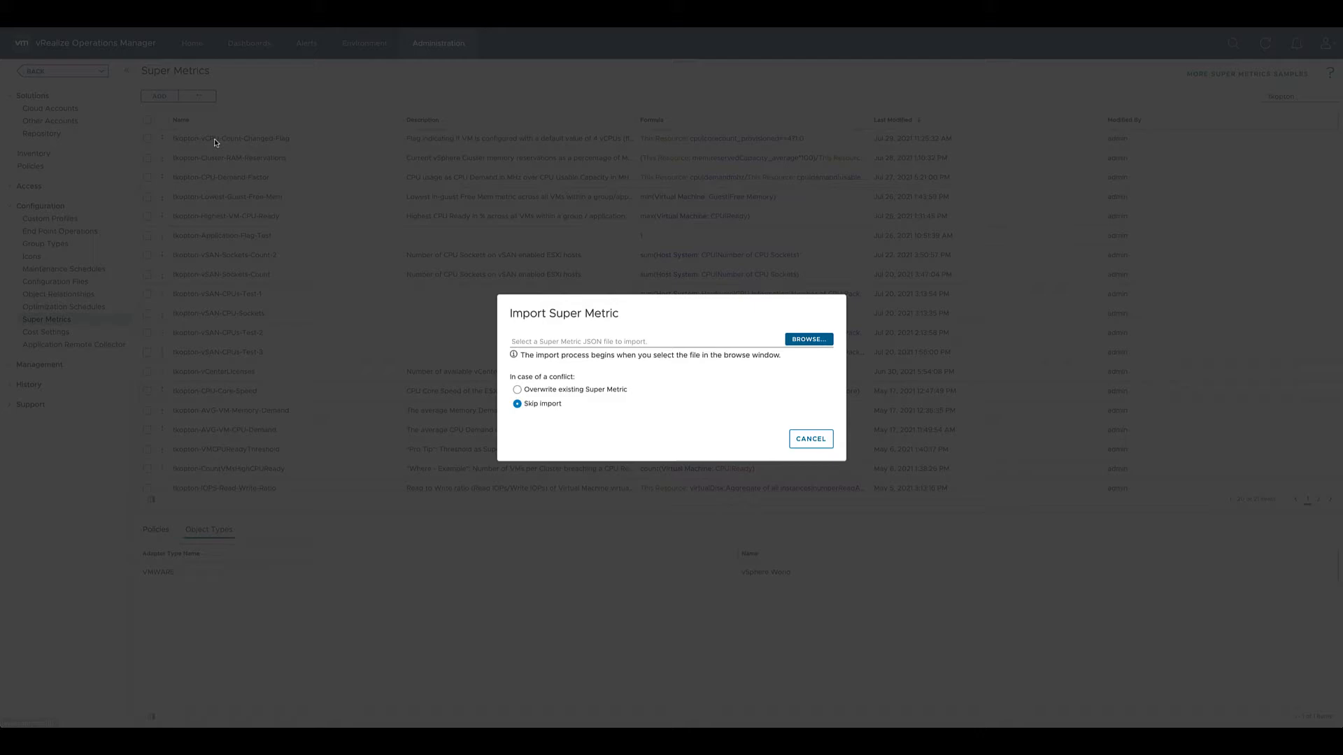
left_click(809, 340)
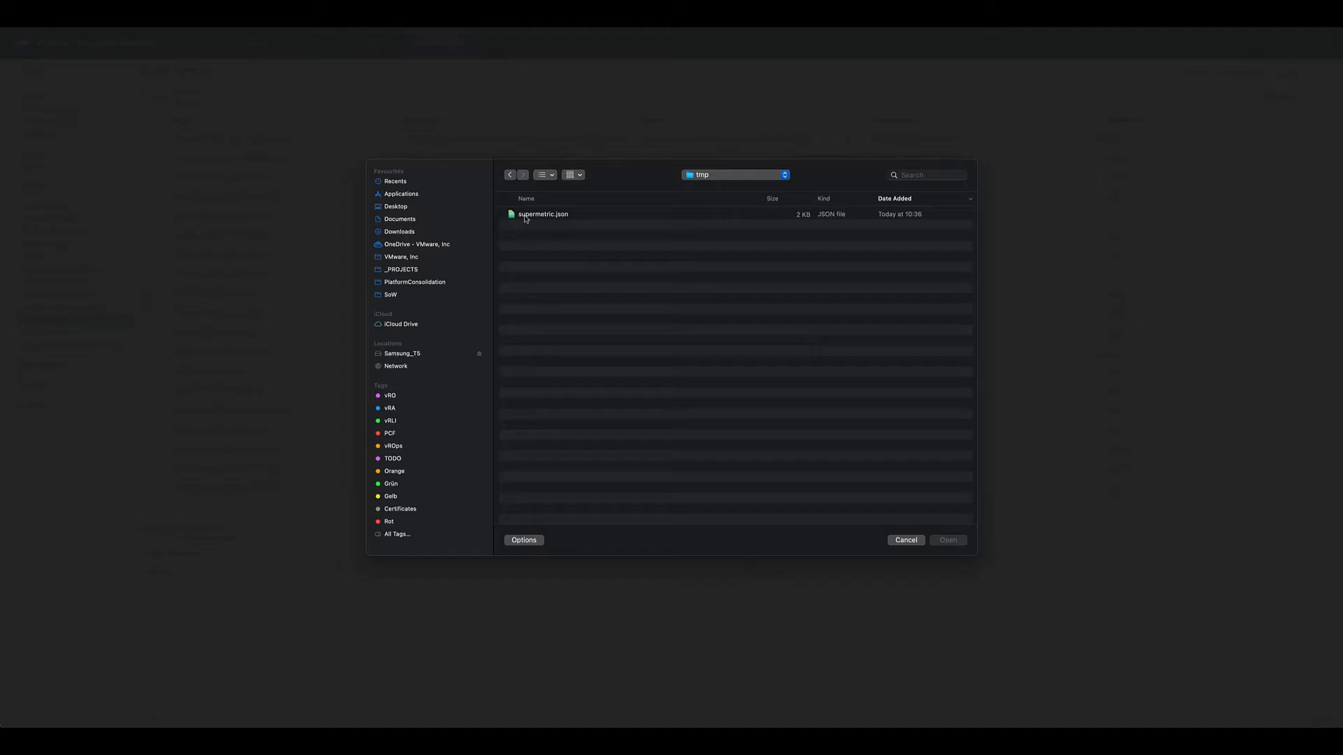
left_click(541, 214)
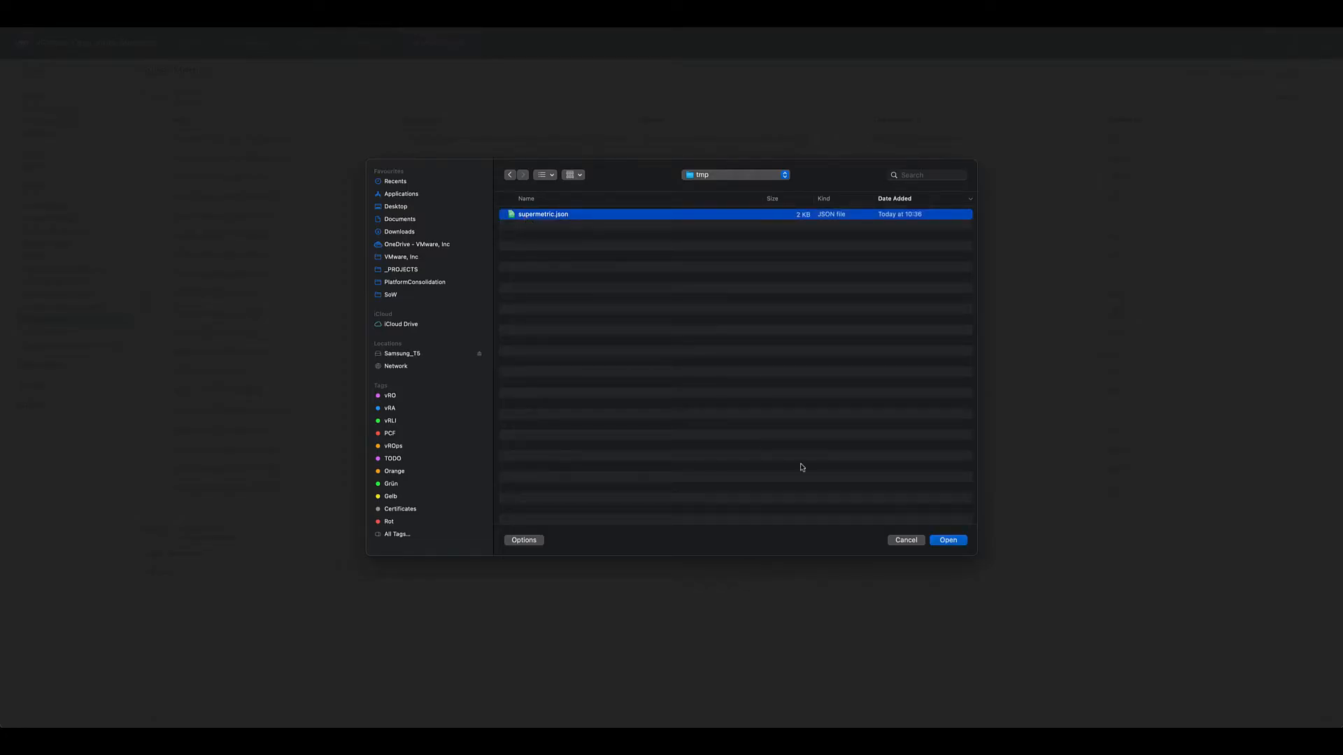
left_click(948, 540)
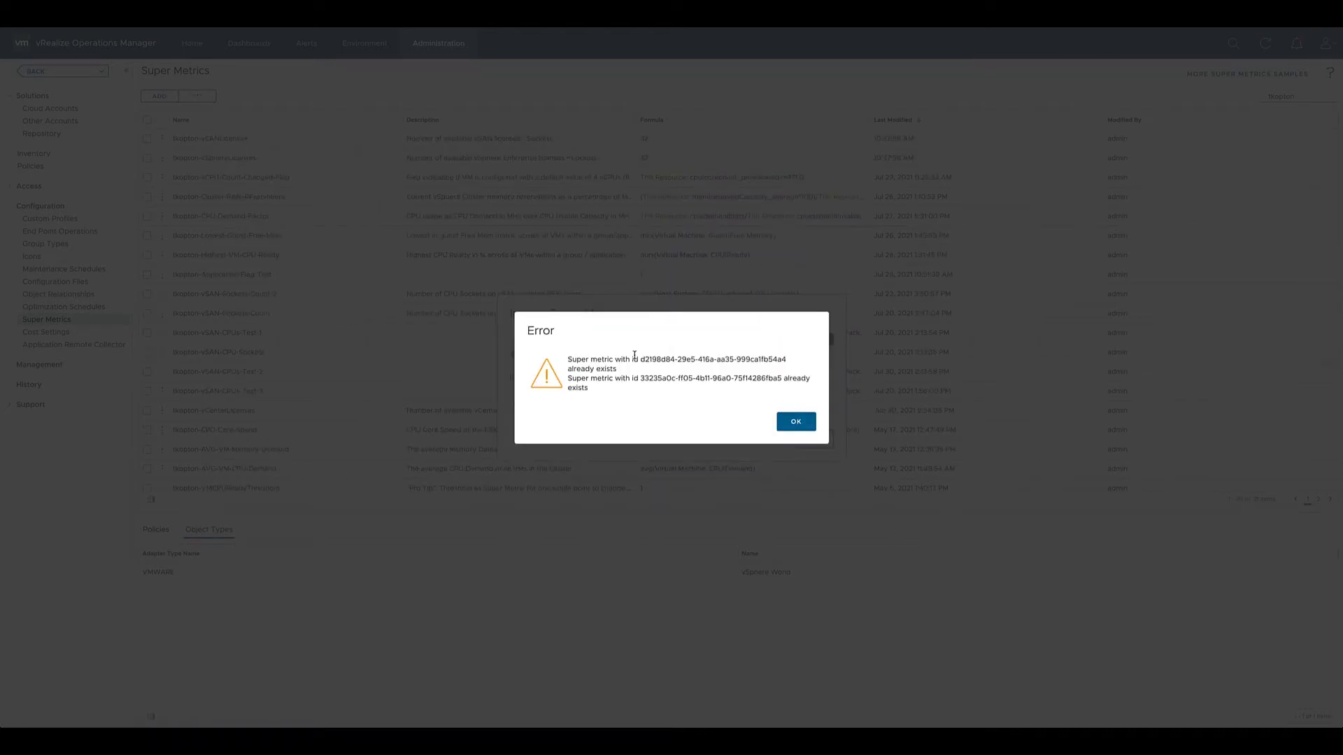
left_click(796, 422)
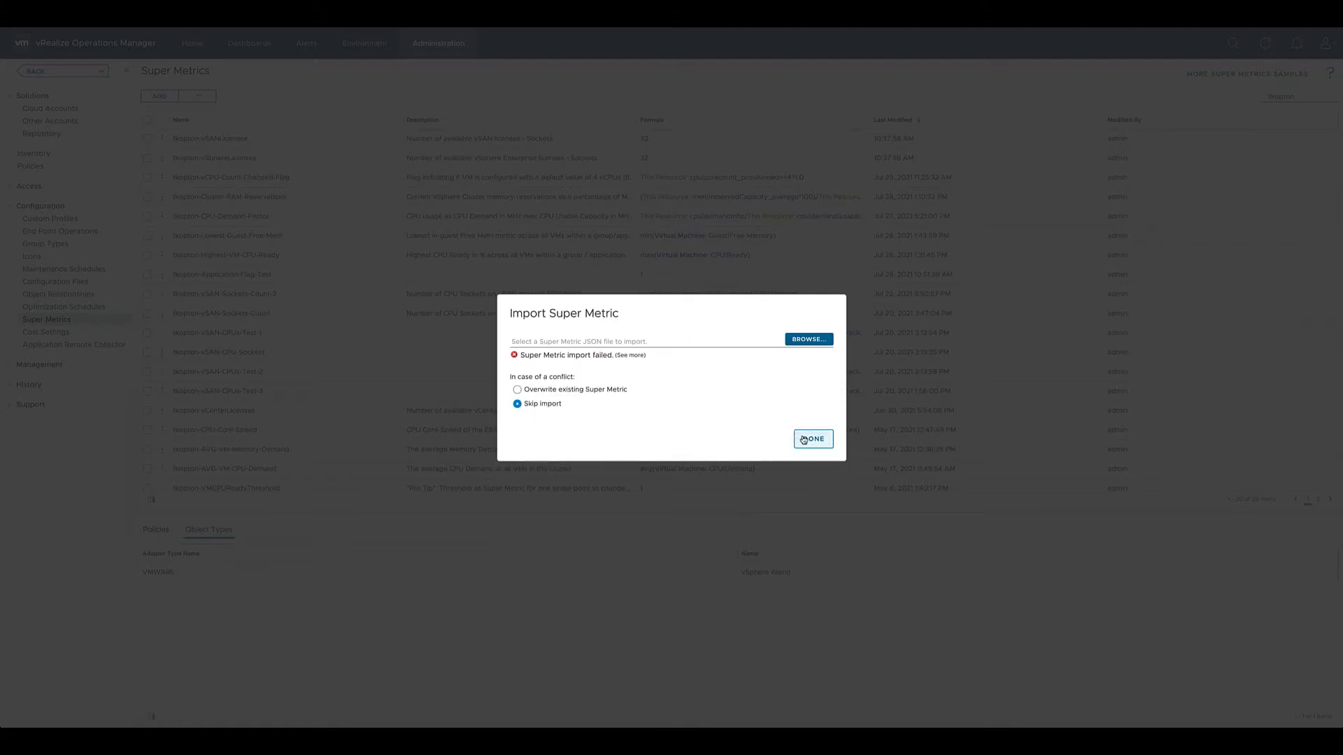
left_click(813, 438)
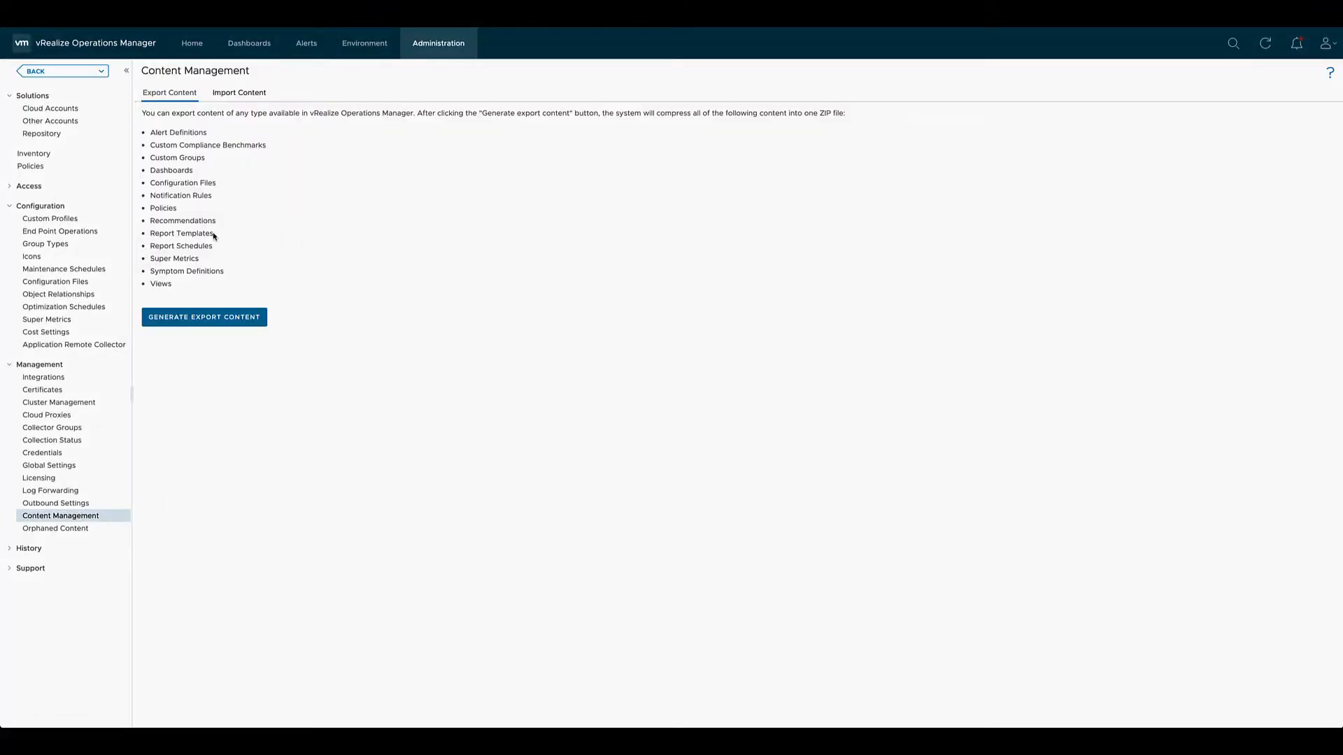
Generate a content export bundle including super metrics and save it as a ZIP archive.
double_click(174, 258)
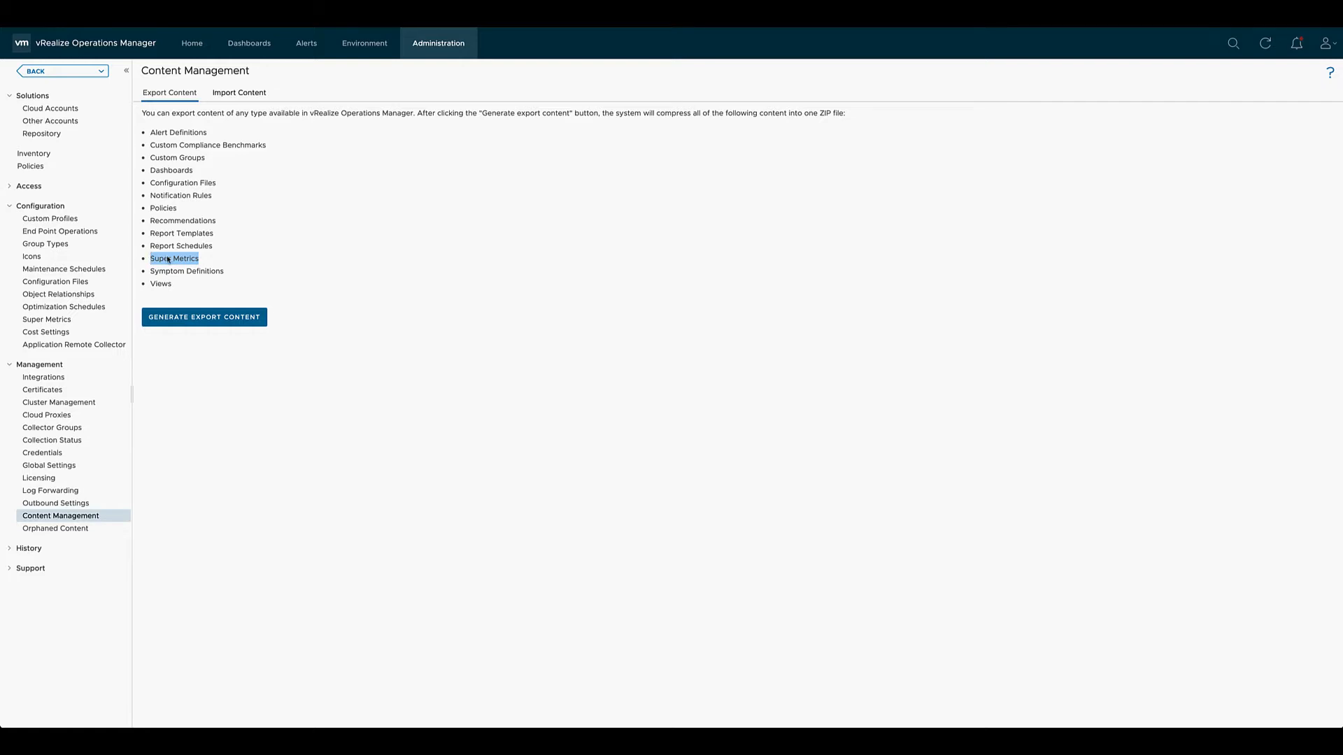
left_click(204, 317)
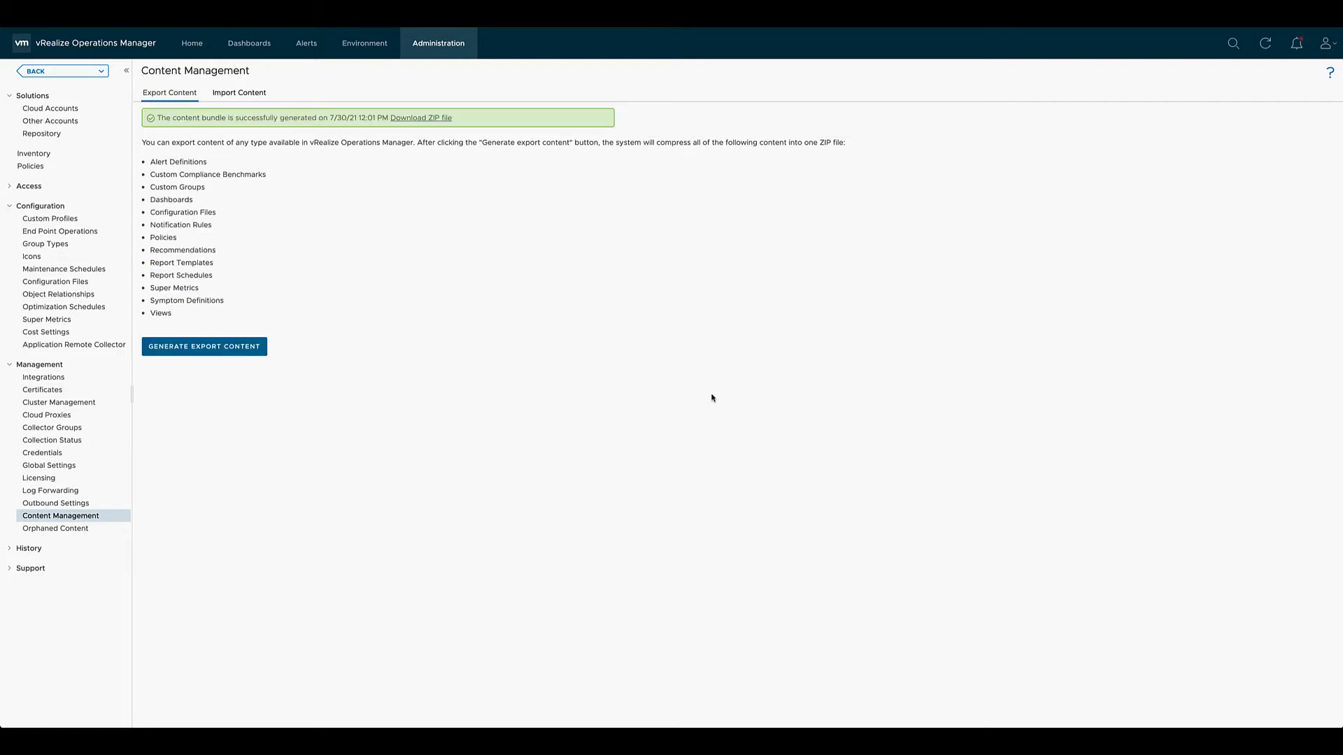
left_click(420, 118)
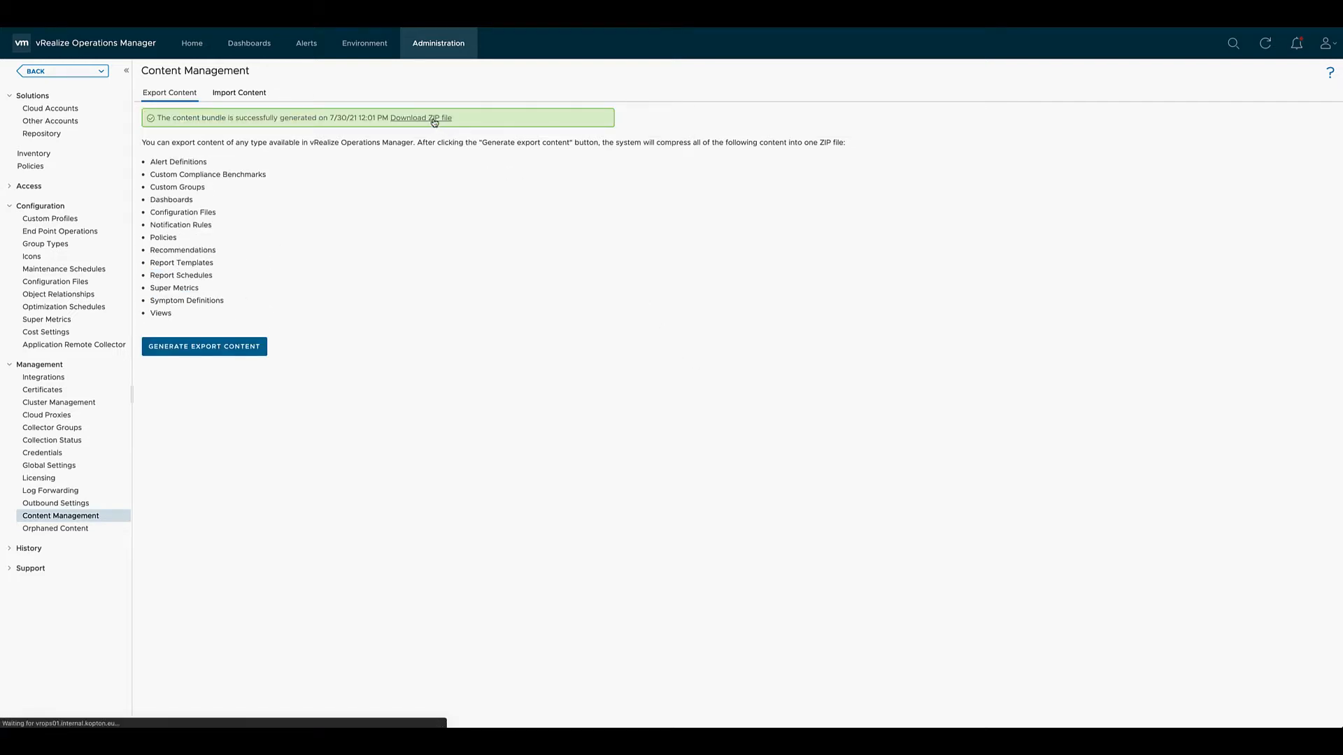
left_click(420, 117)
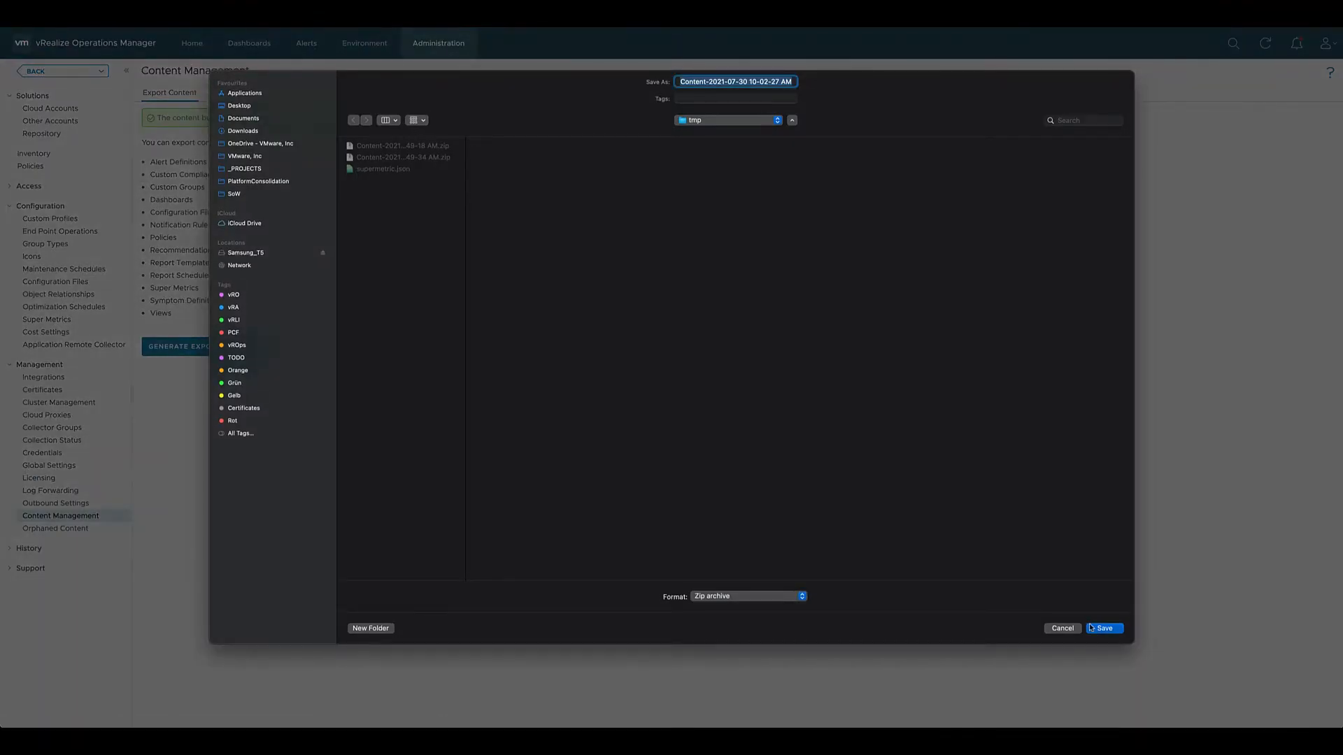
left_click(1108, 628)
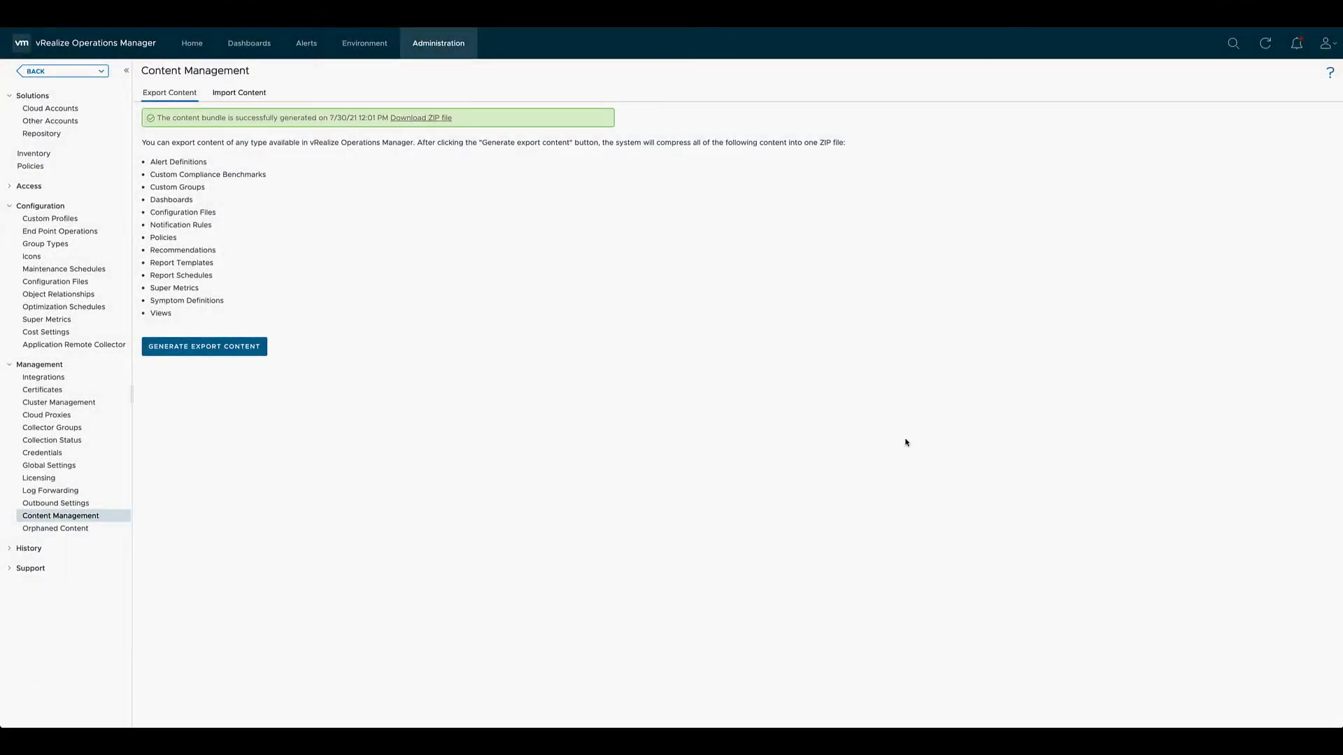
left_click(46, 319)
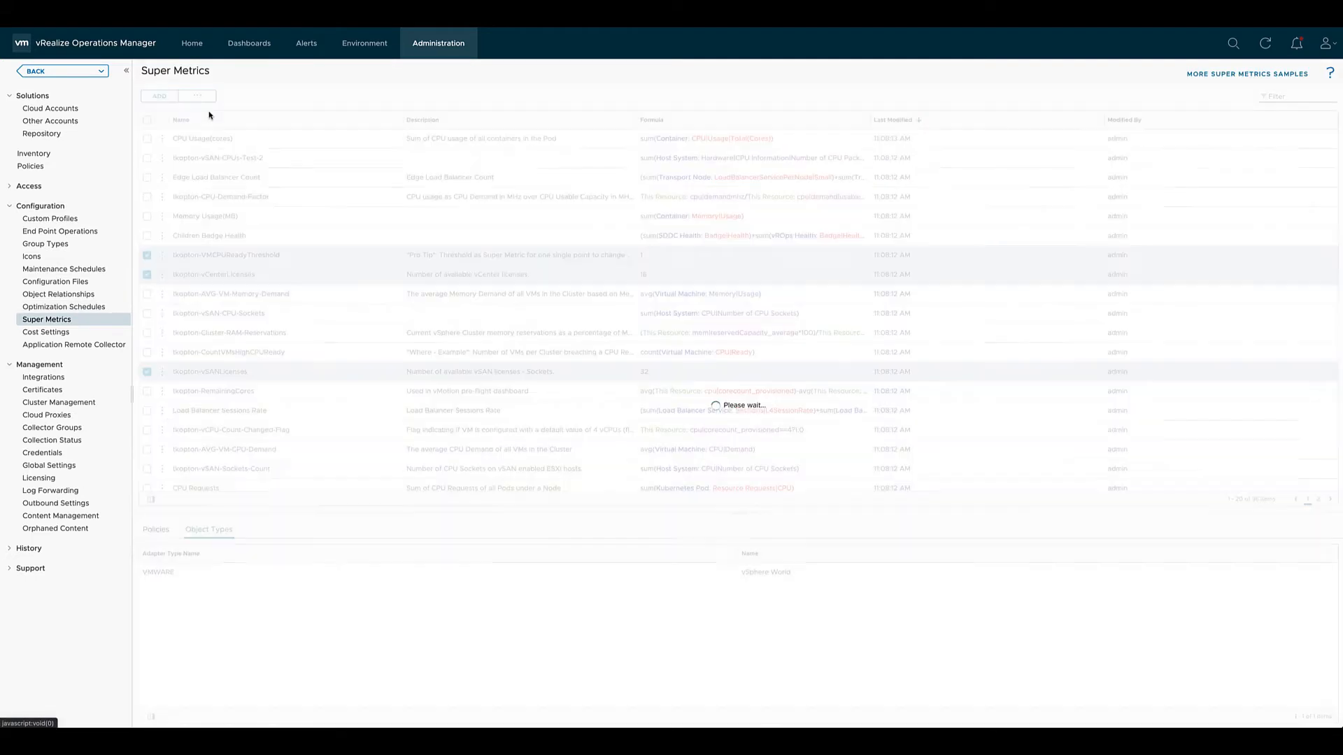
left_click(60, 516)
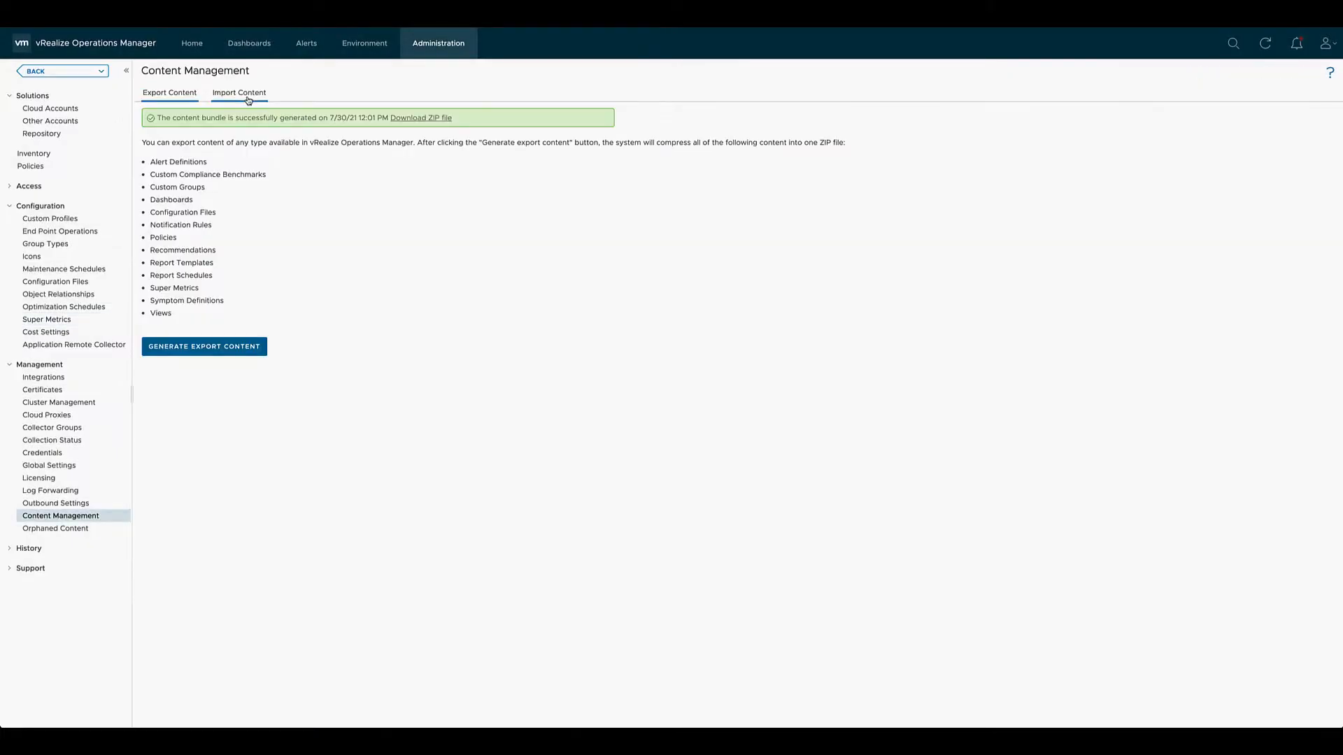
left_click(239, 92)
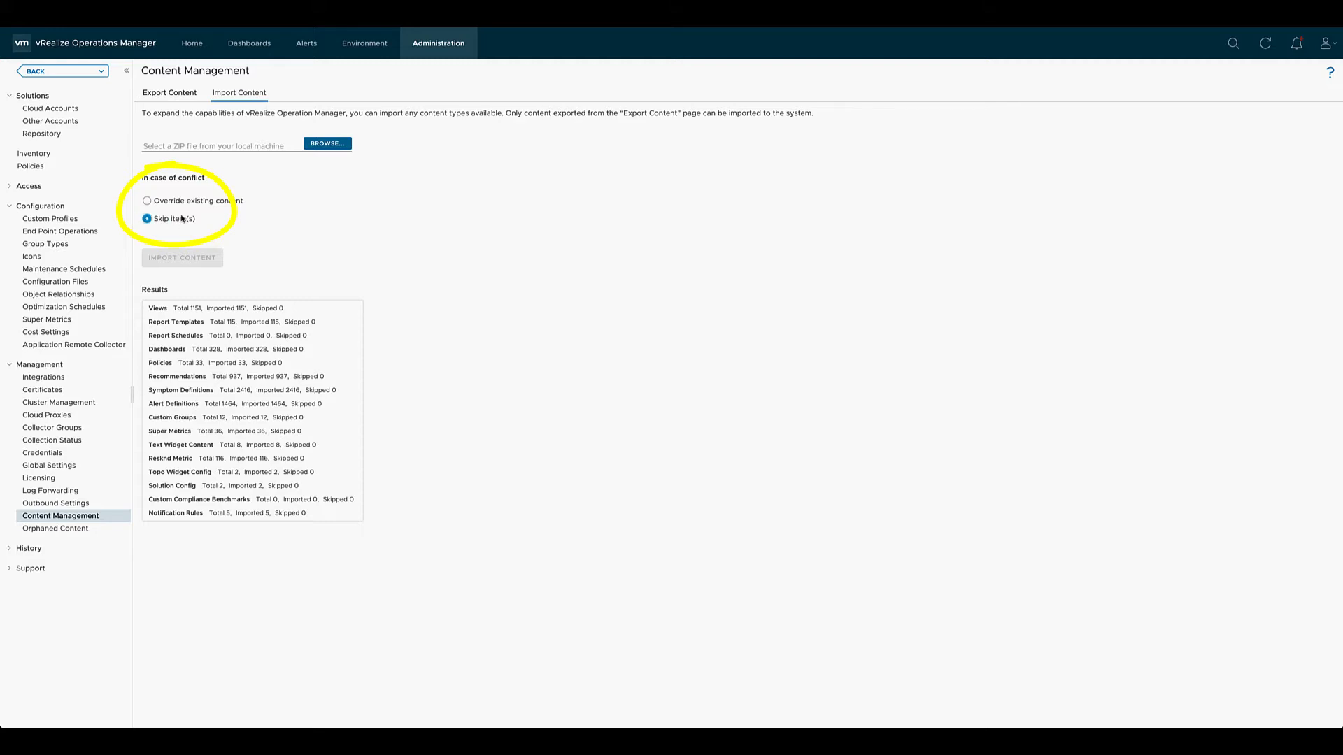
left_click(328, 144)
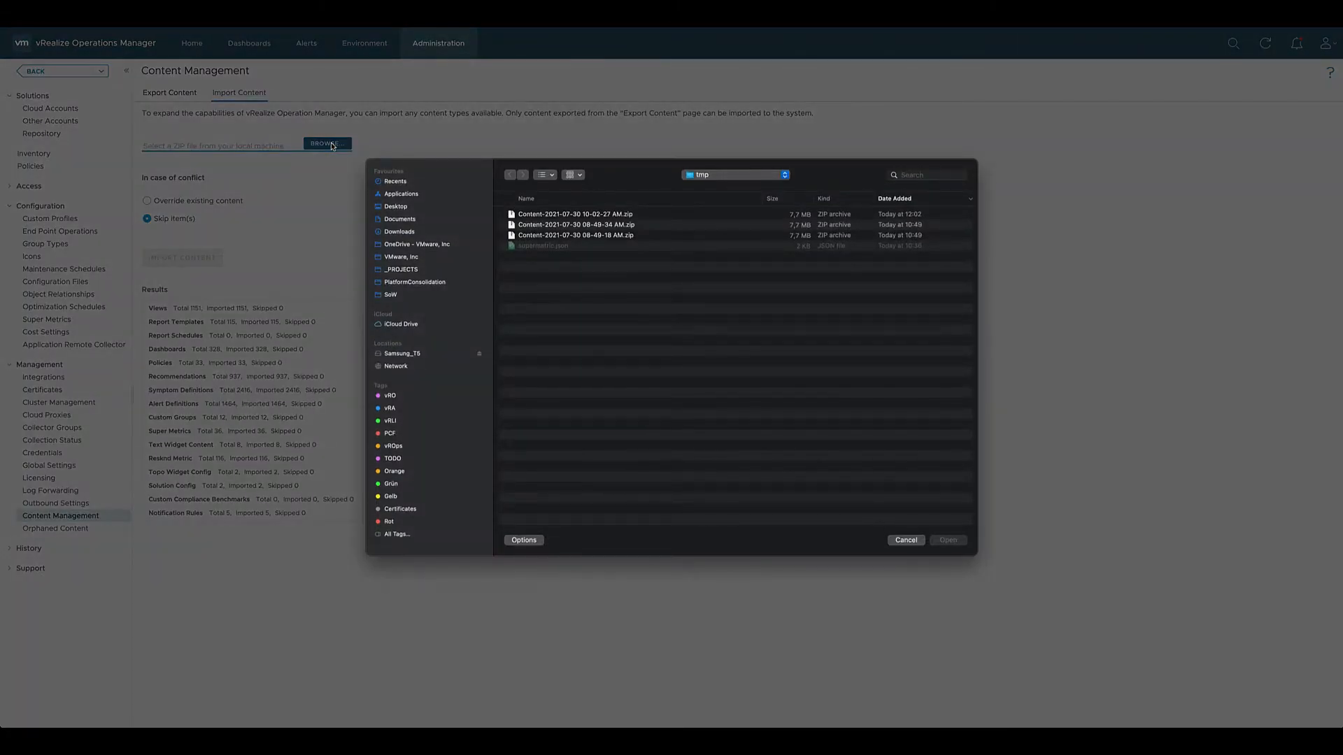
left_click(578, 214)
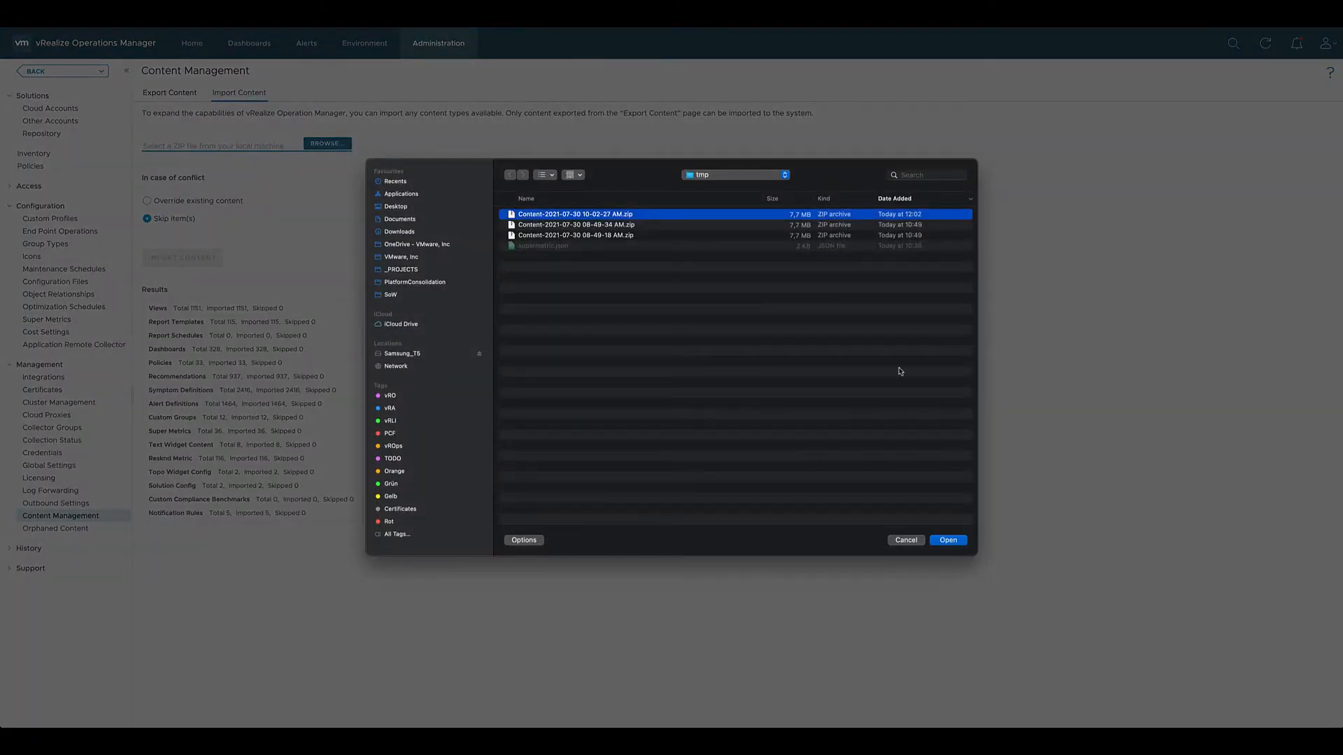
left_click(948, 540)
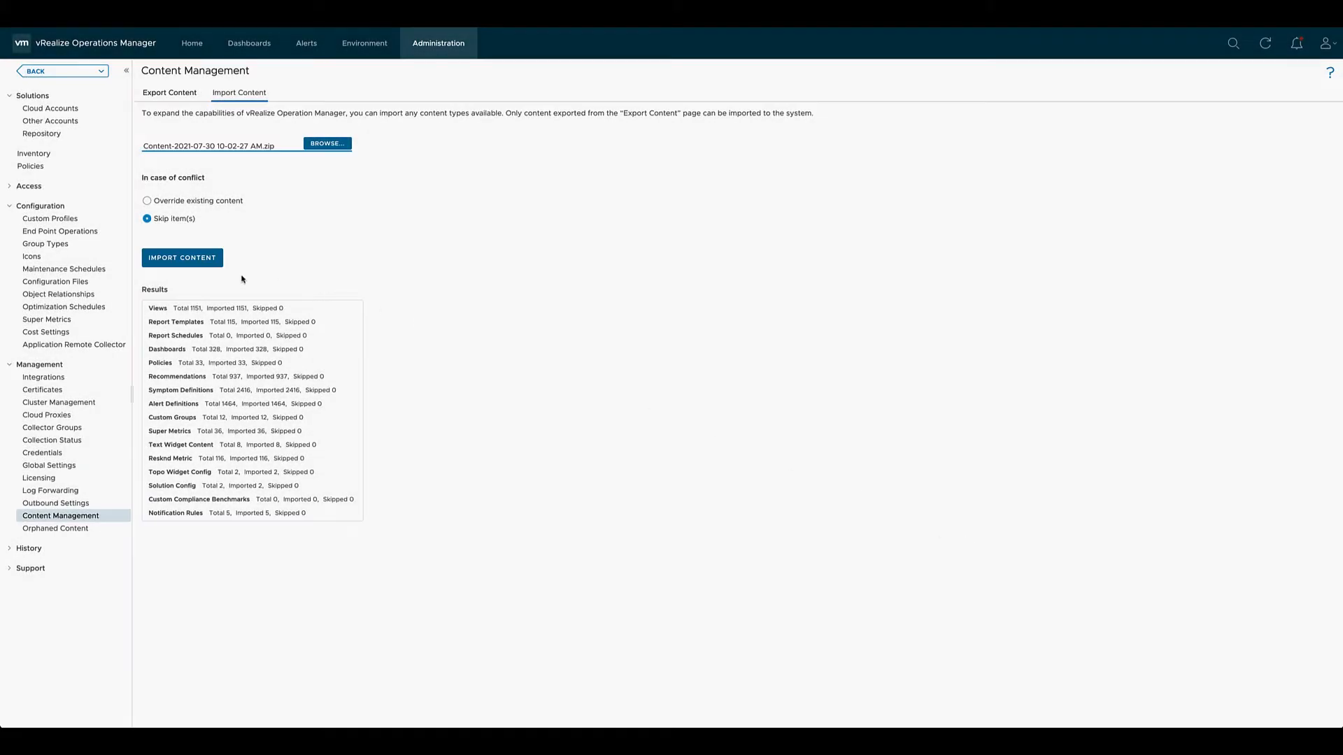
left_click(182, 257)
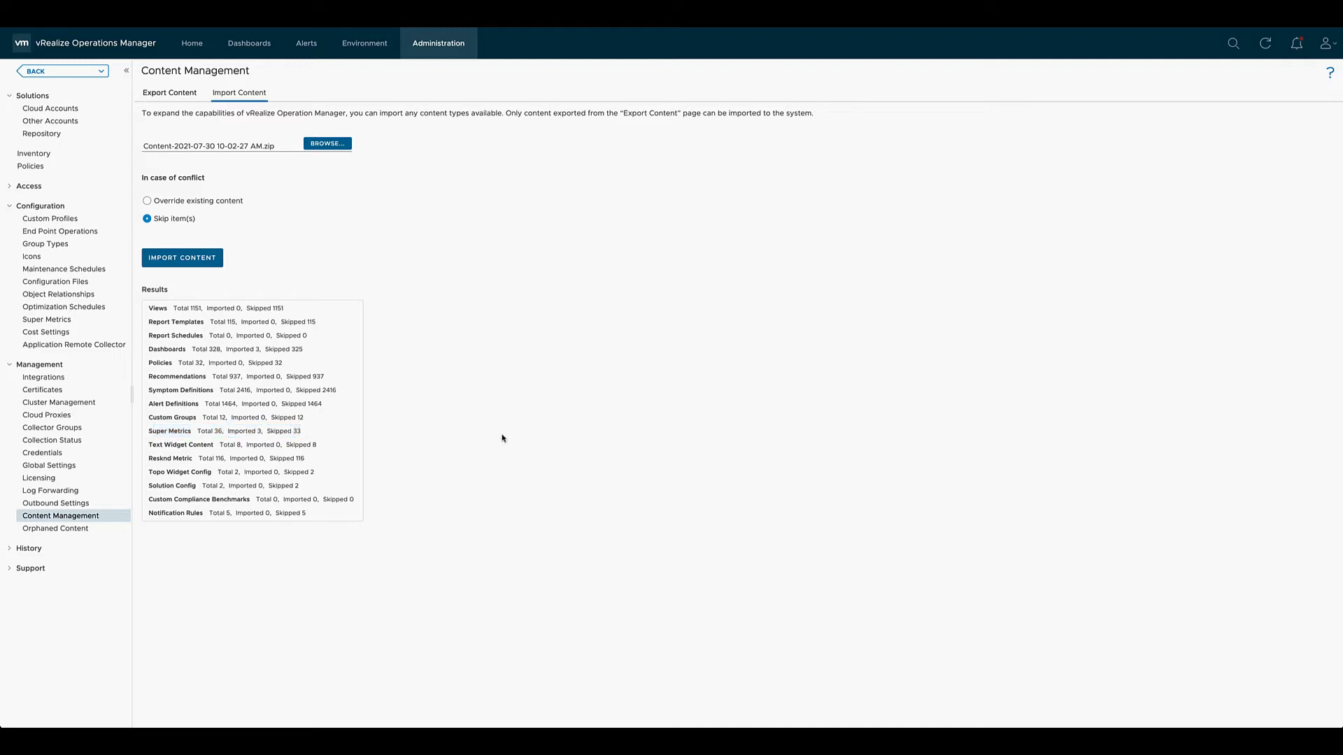
mouse_move(46, 320)
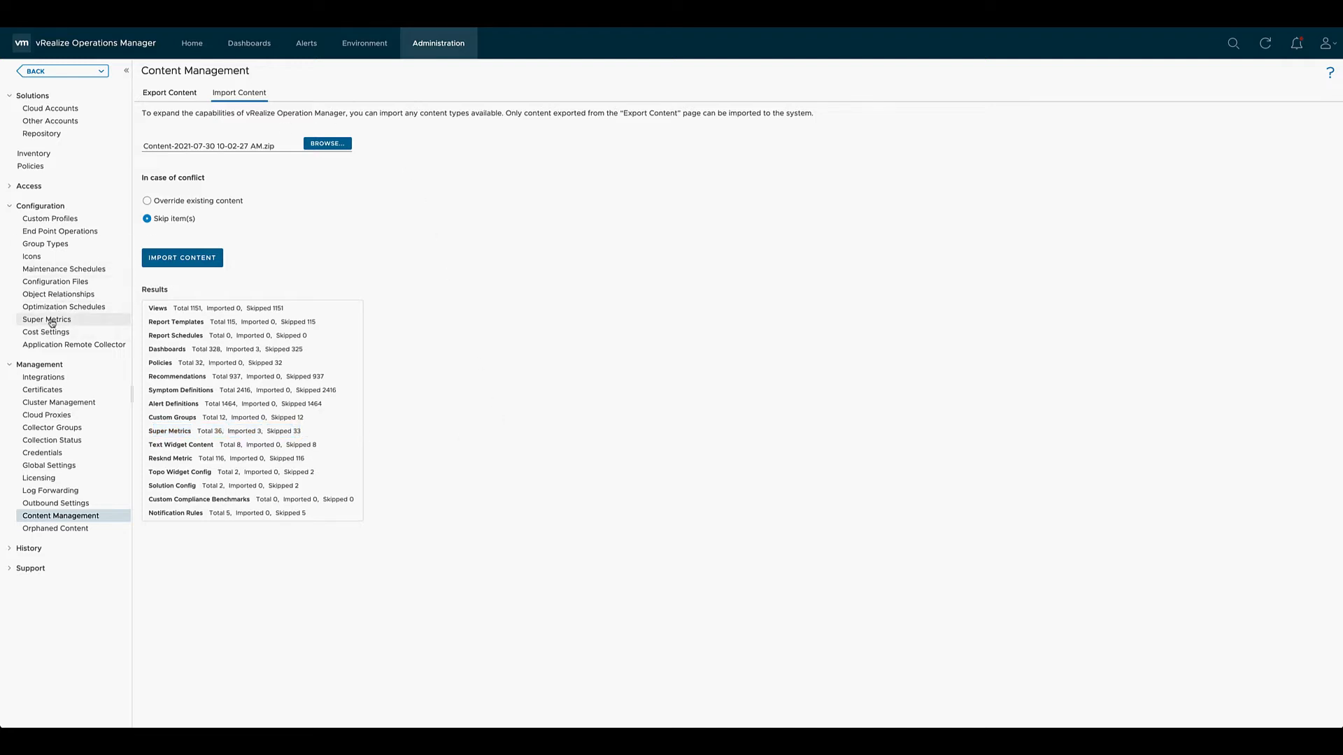
left_click(46, 319)
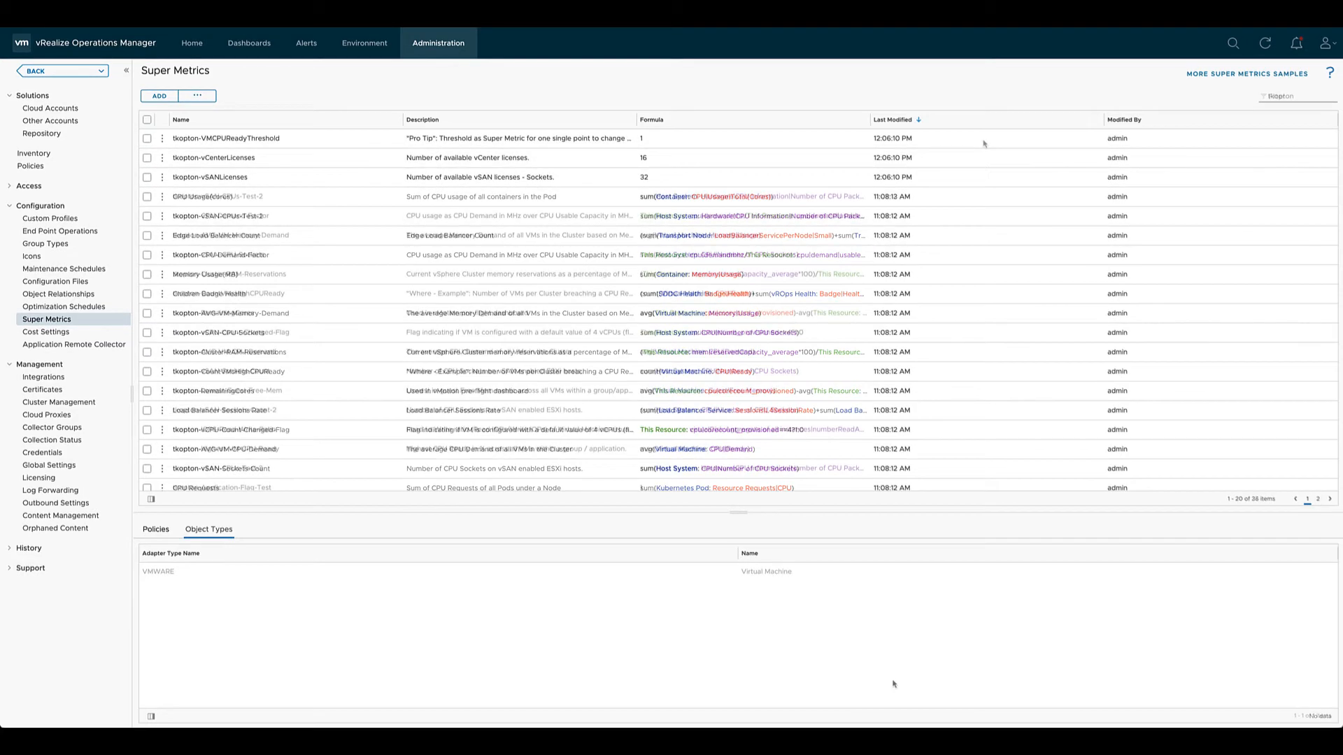
type("tkopton")
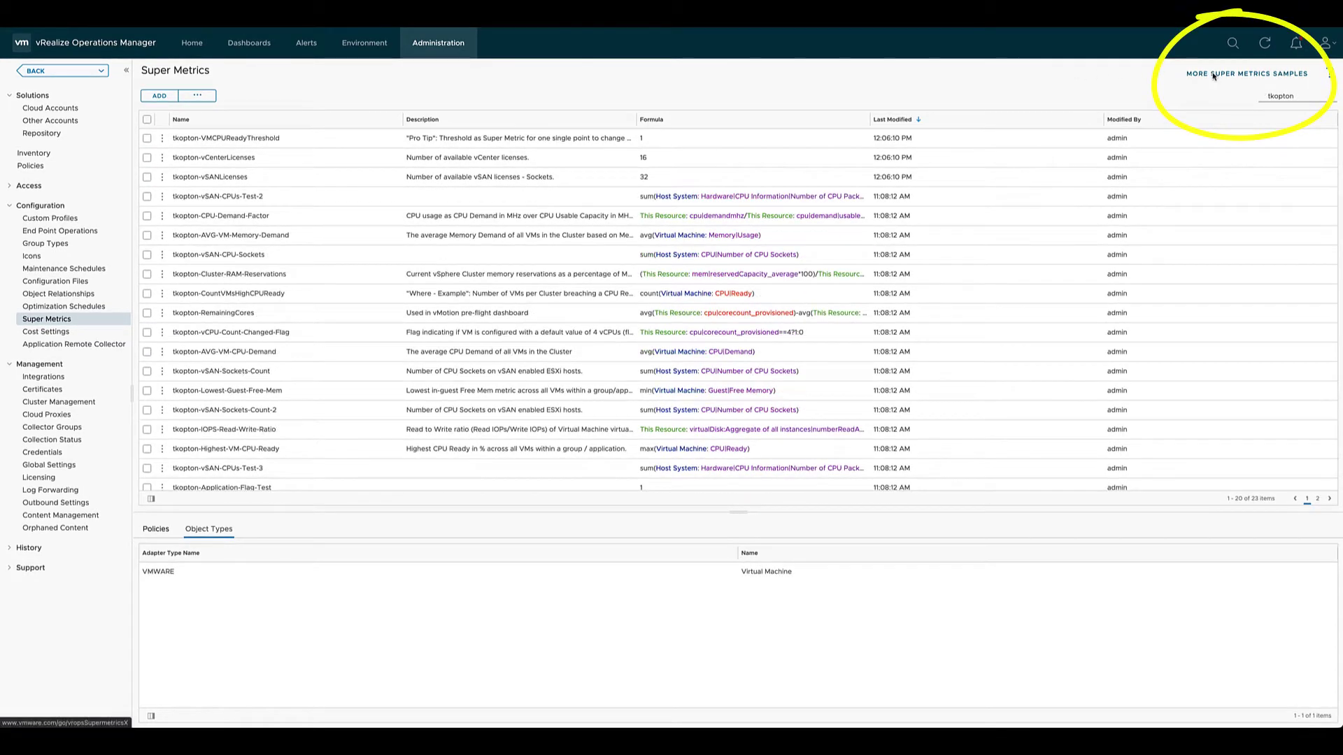
Open MORE SUPER METRICS SAMPLES and scroll through the Sample Exchange listings.
left_click(1250, 73)
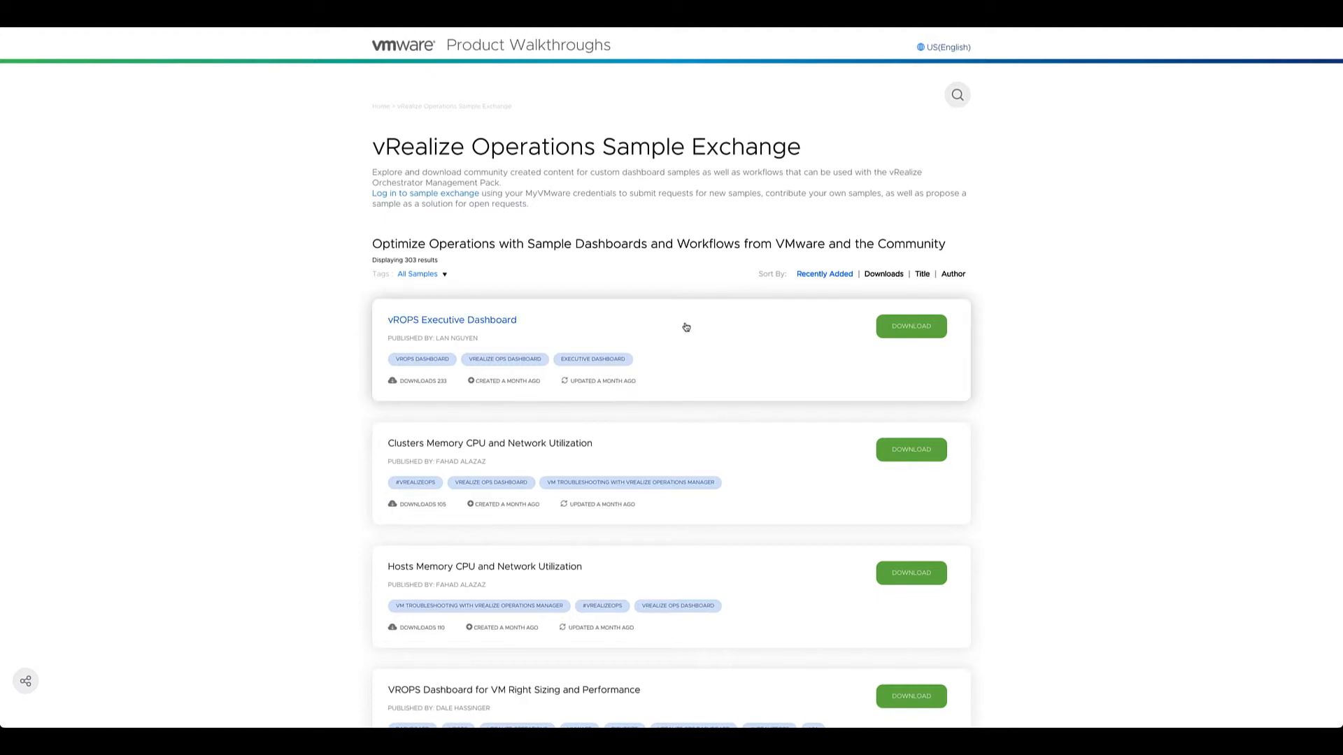
scroll("down", 3)
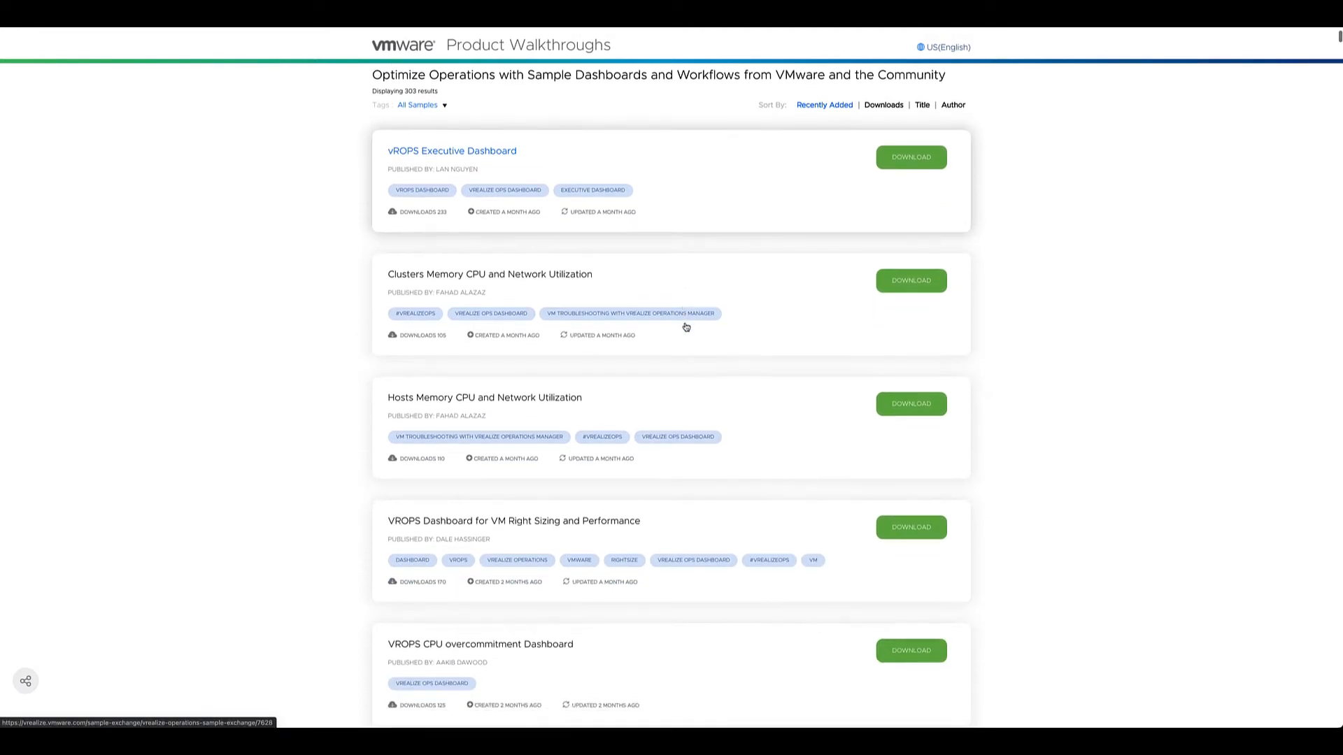
mouse_move(965, 688)
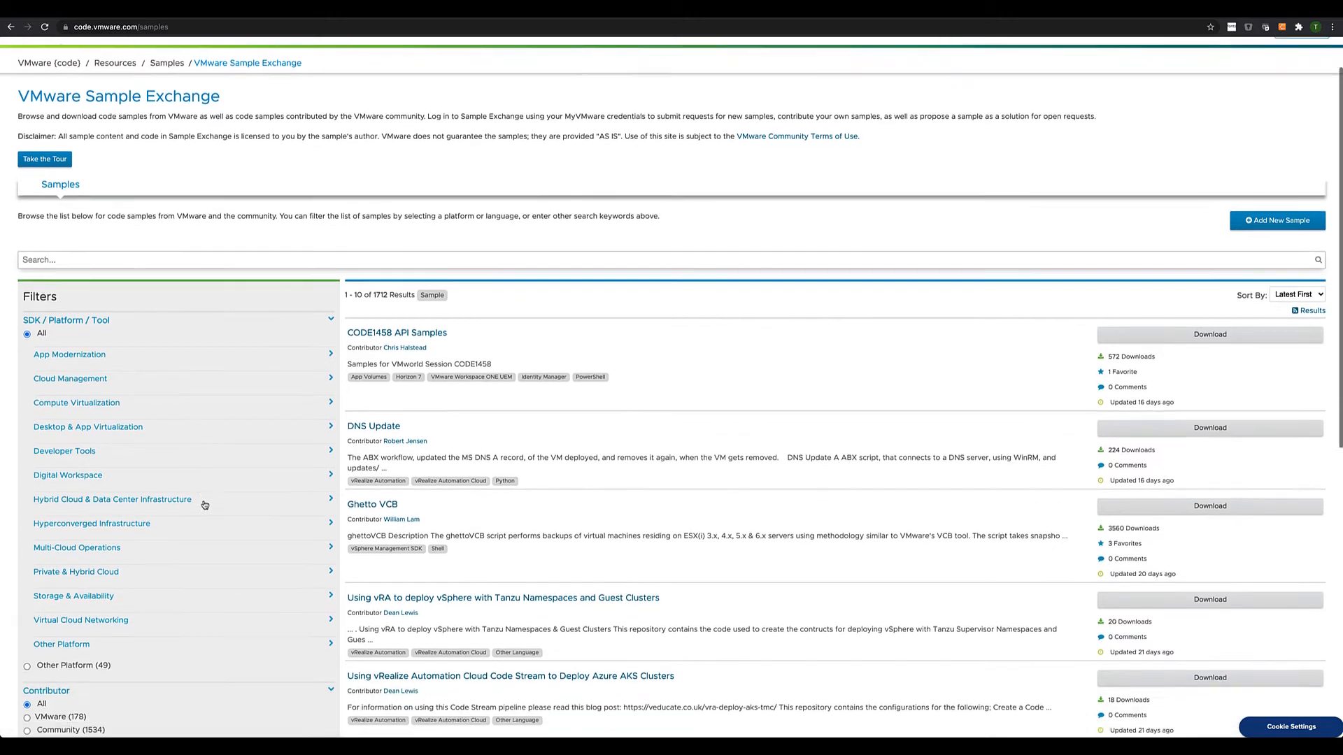
Filter samples to vRealize Ops Super Metrics and open the VMignite.com-VM_Uptime.json sample.
scroll("down", 3)
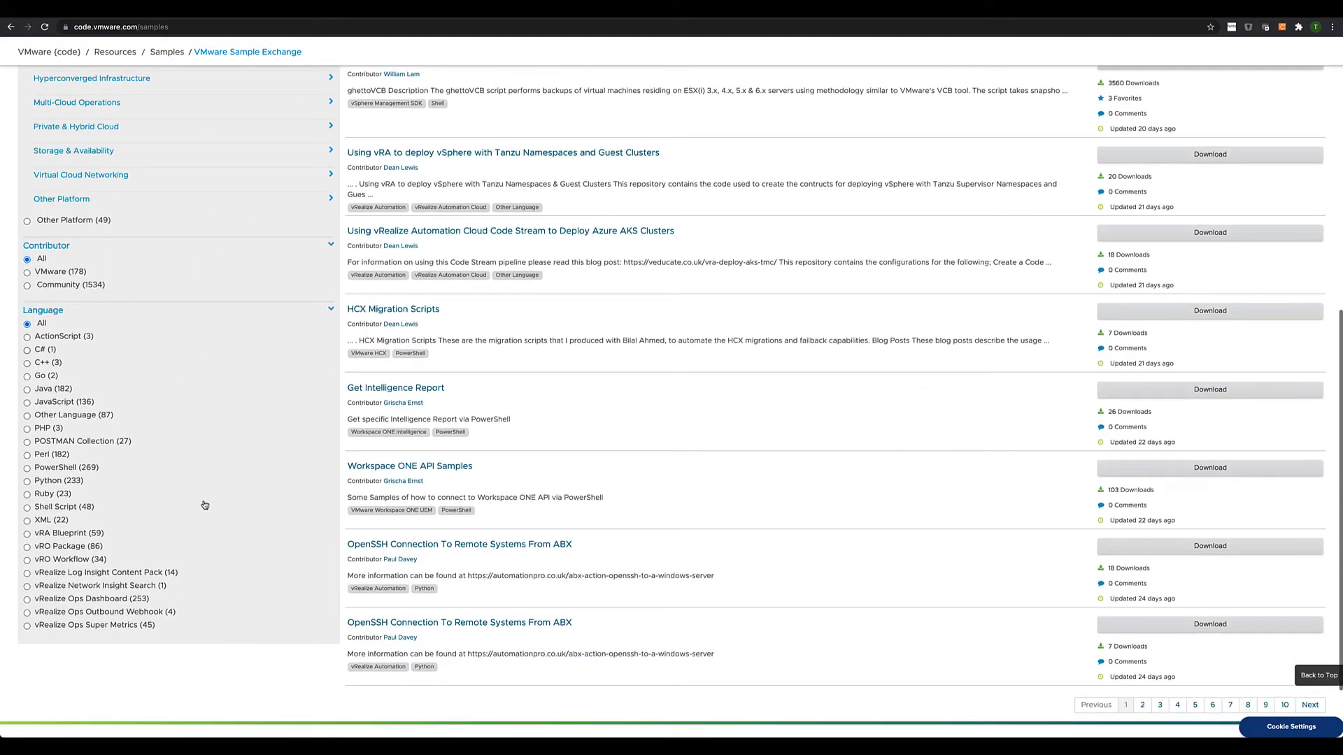
scroll("down", 3)
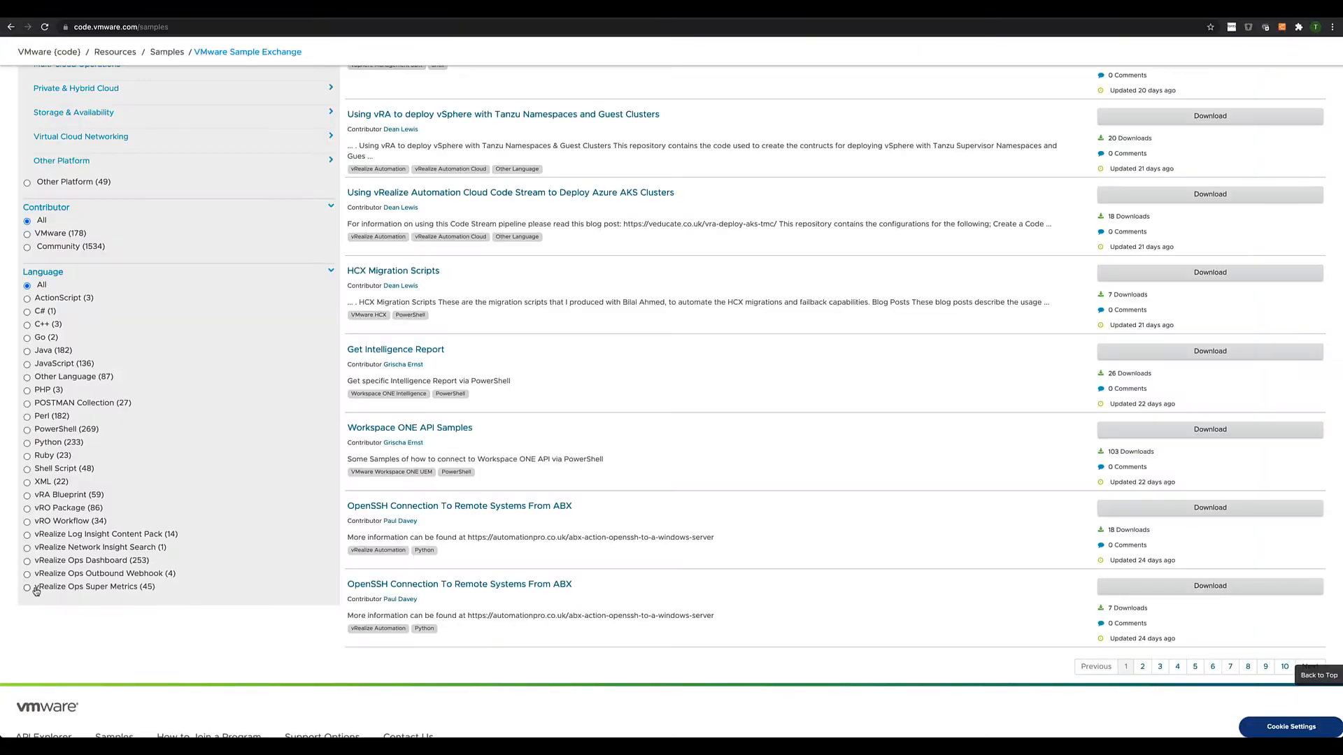
left_click(27, 586)
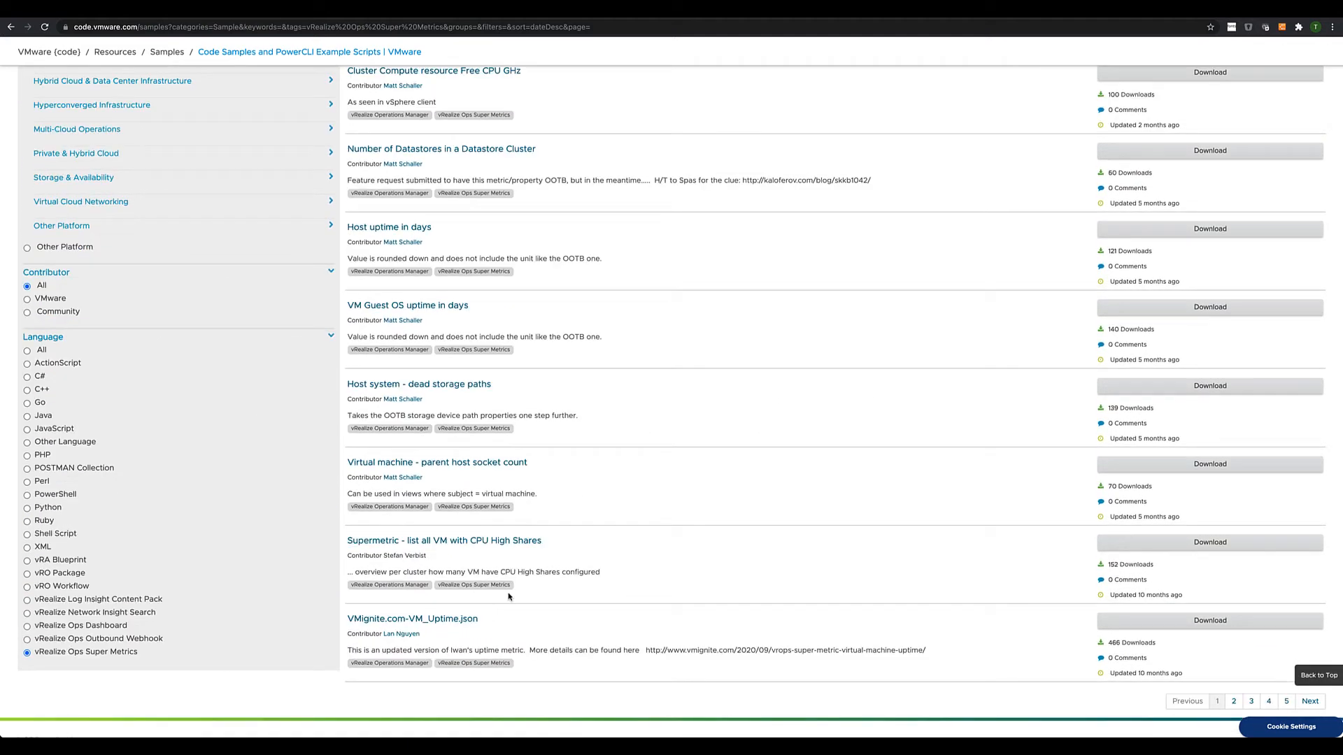
left_click(412, 618)
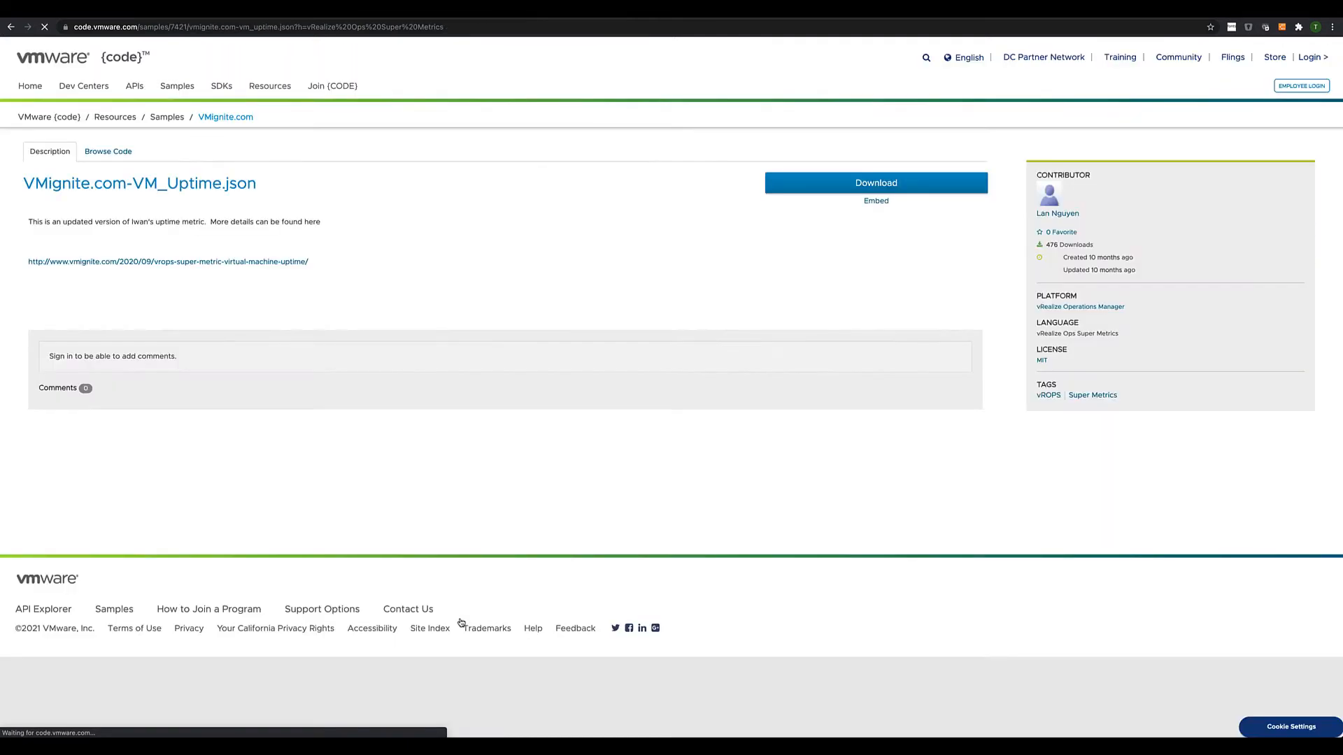
left_click(168, 262)
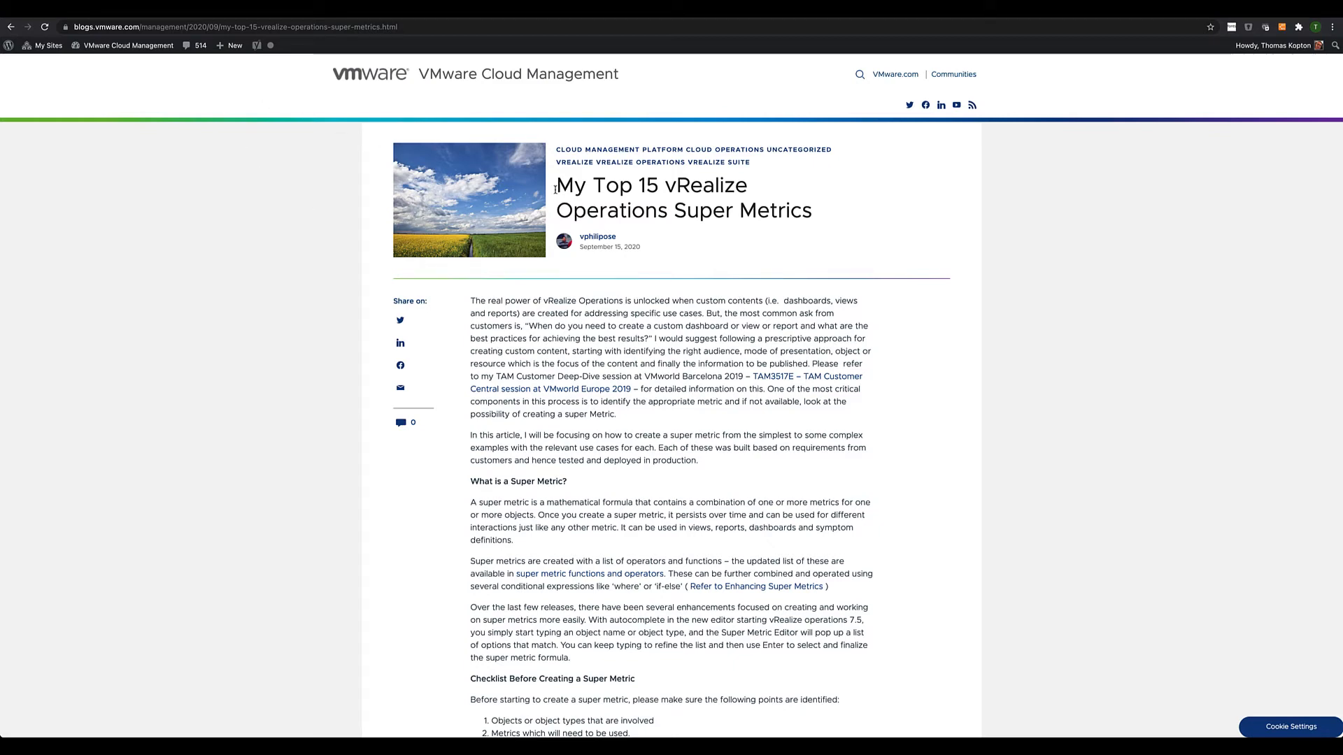
scroll("down", 3)
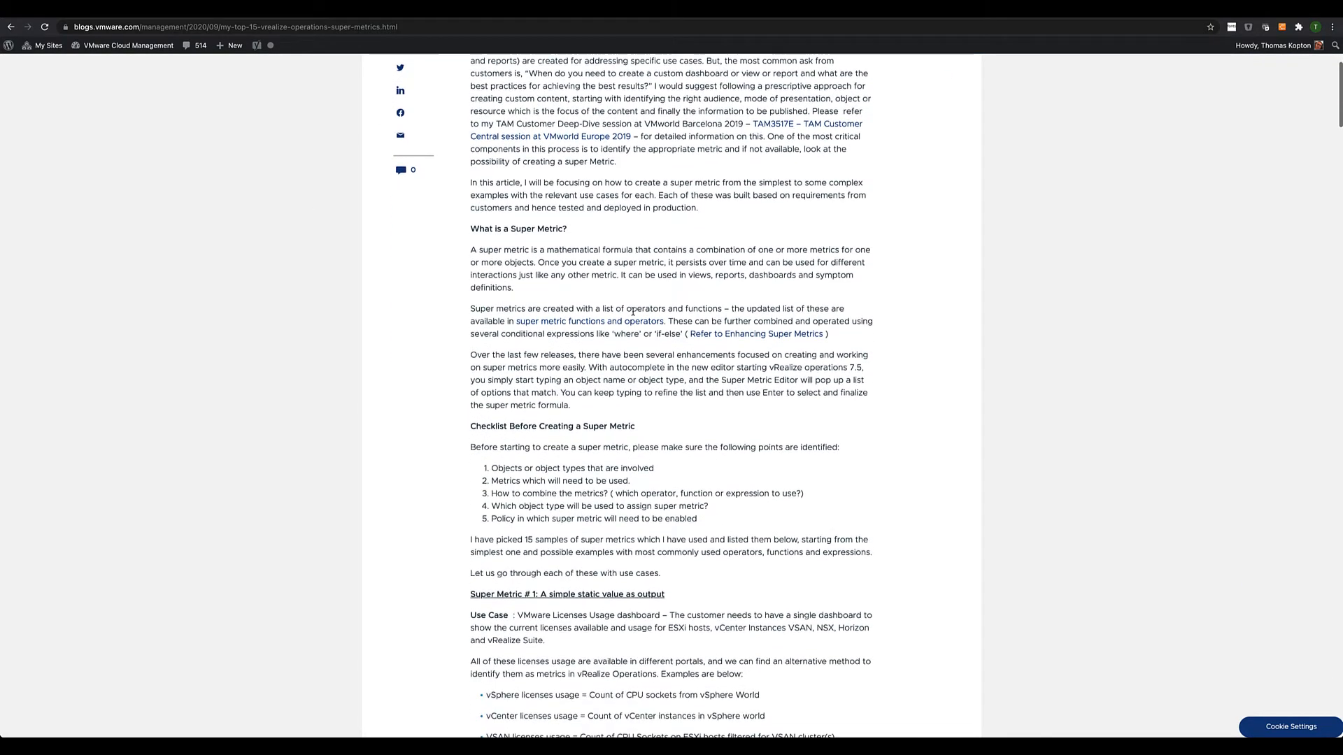
scroll("down", 3)
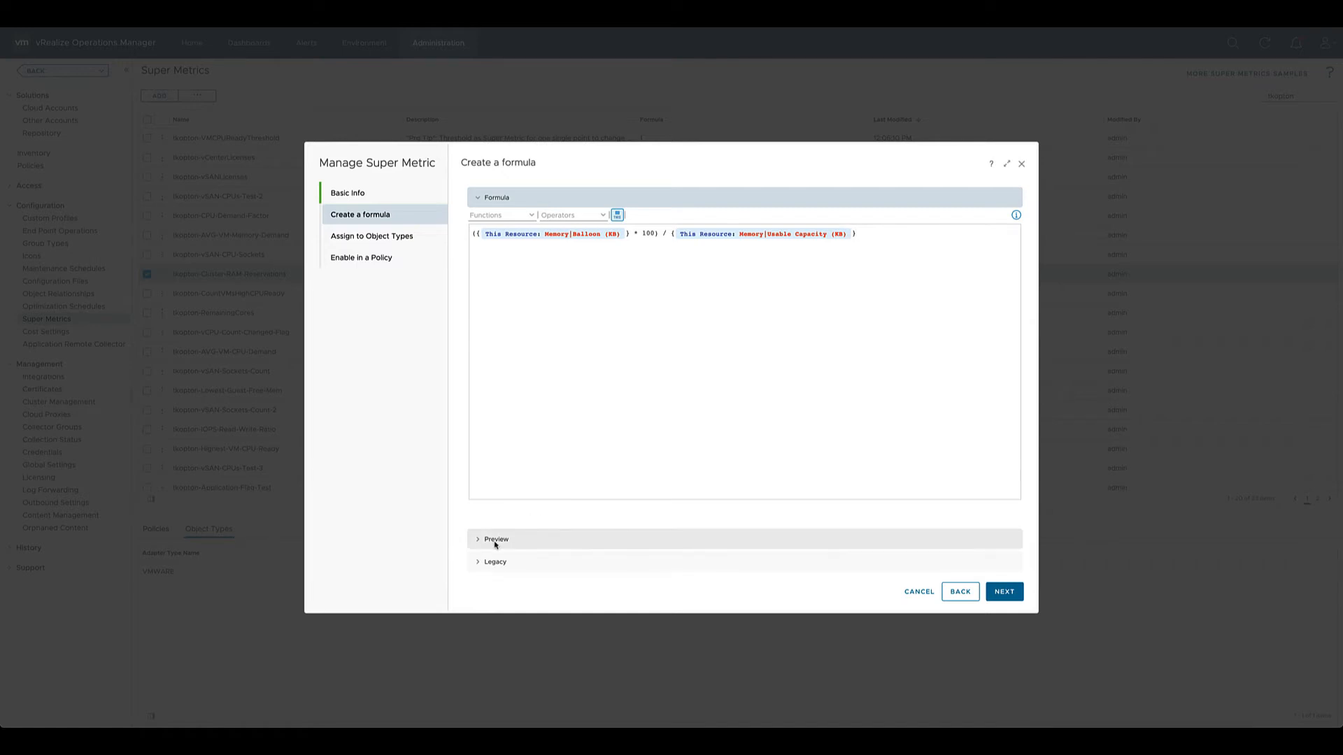
Expand Preview and test the memory balloon formula against cluster CL01.
left_click(495, 539)
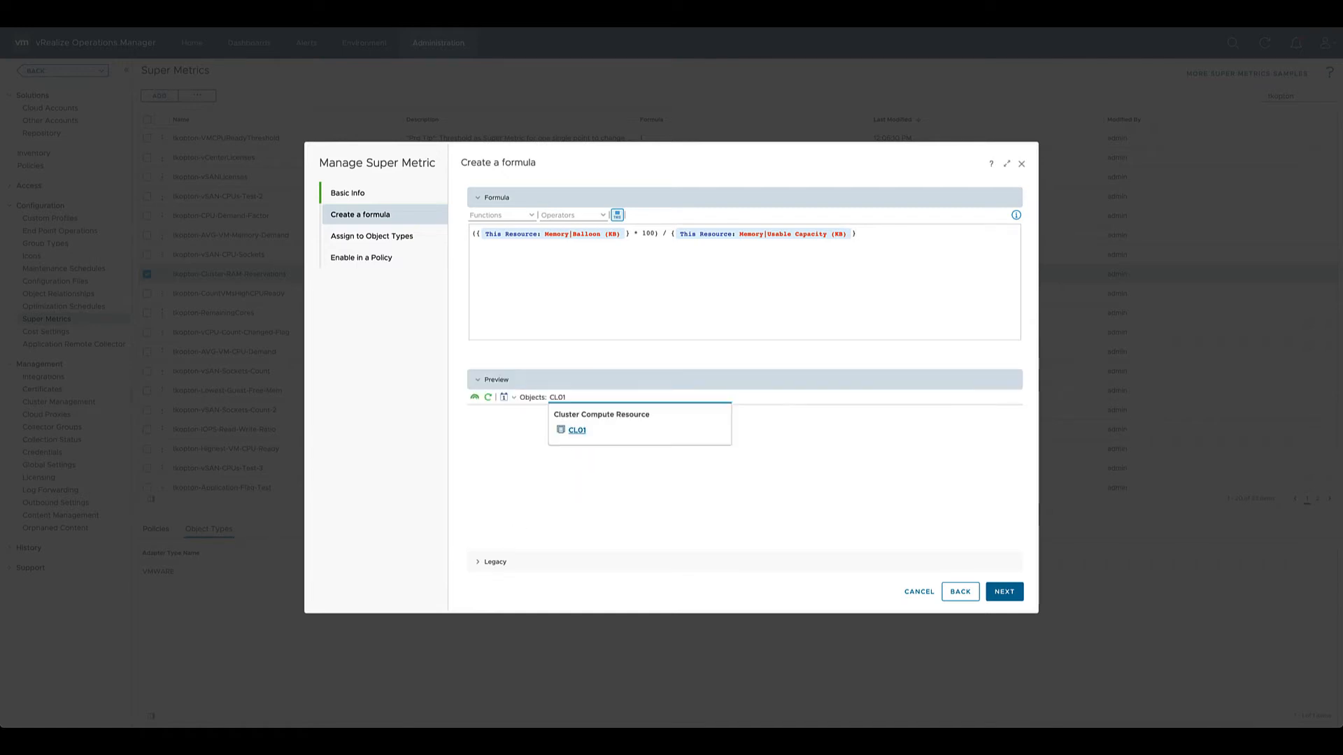
left_click(577, 430)
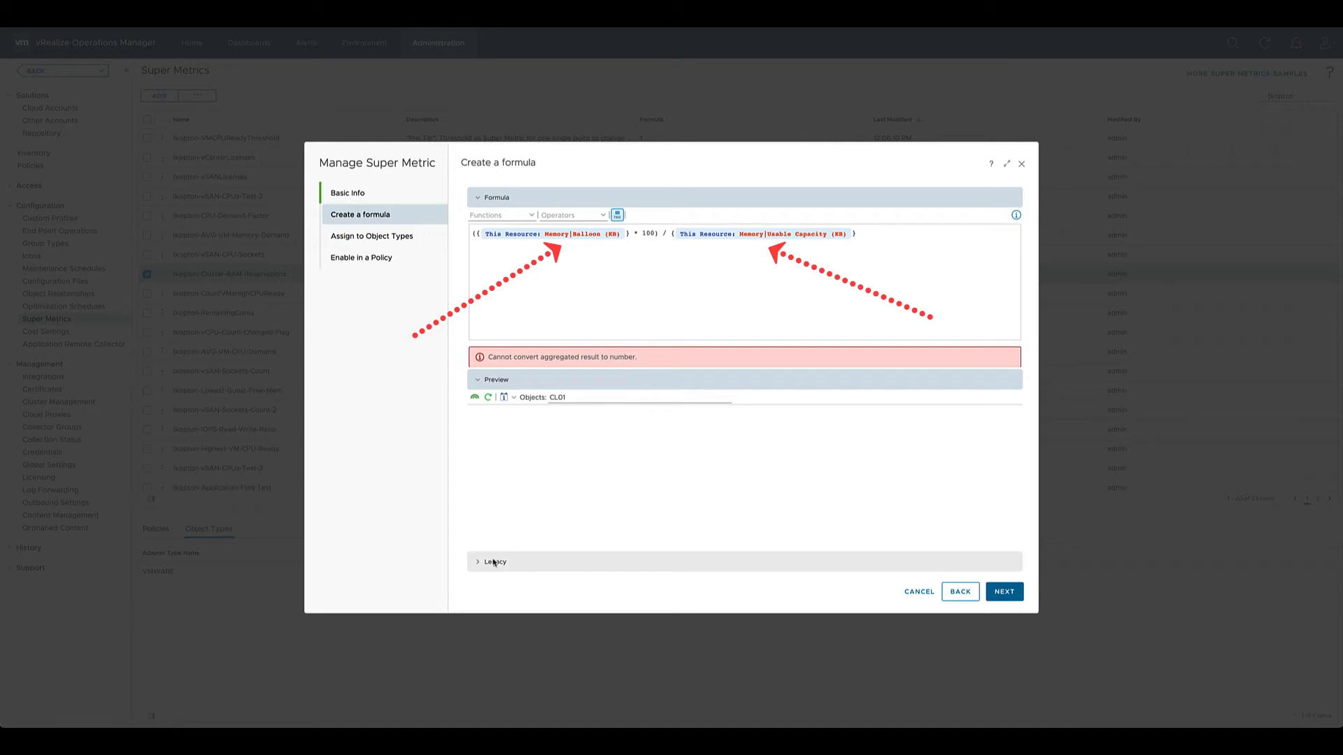
Reveal the legacy formula text and replace 'attribute' with 'metric'.
left_click(495, 562)
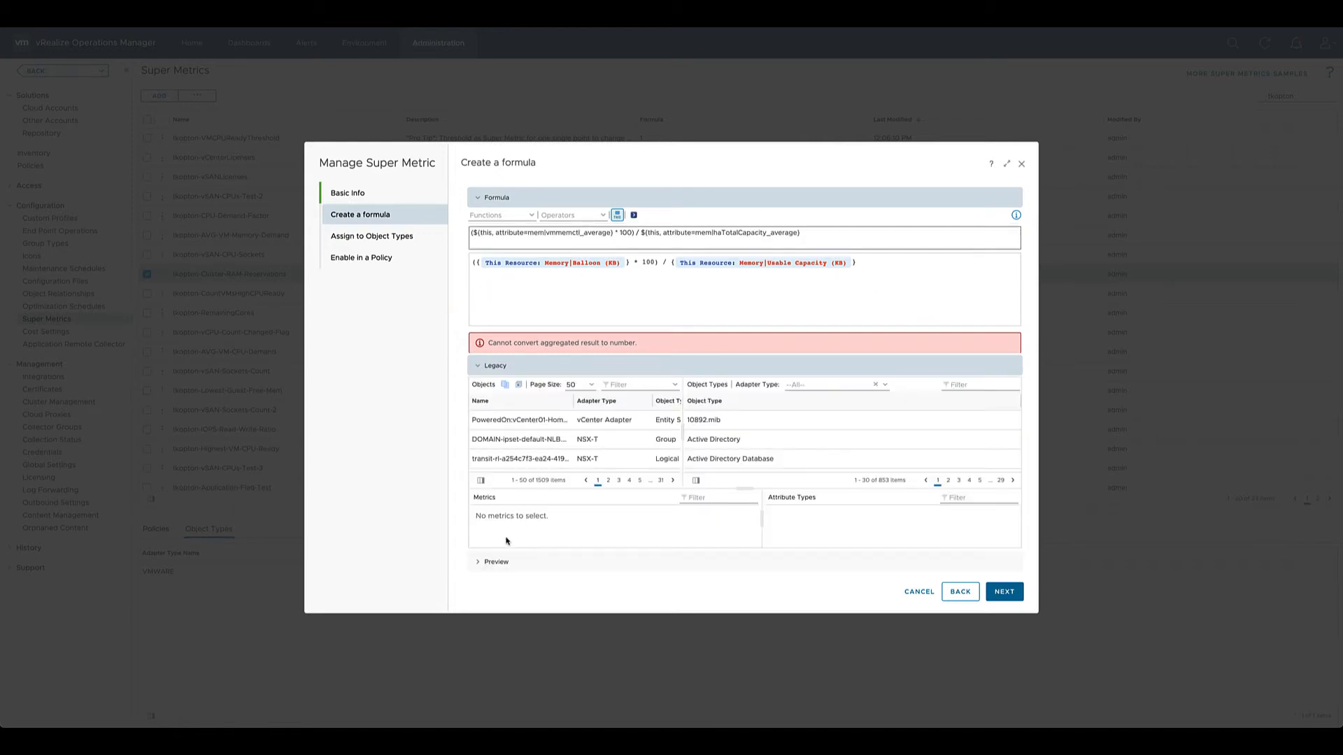
double_click(510, 232)
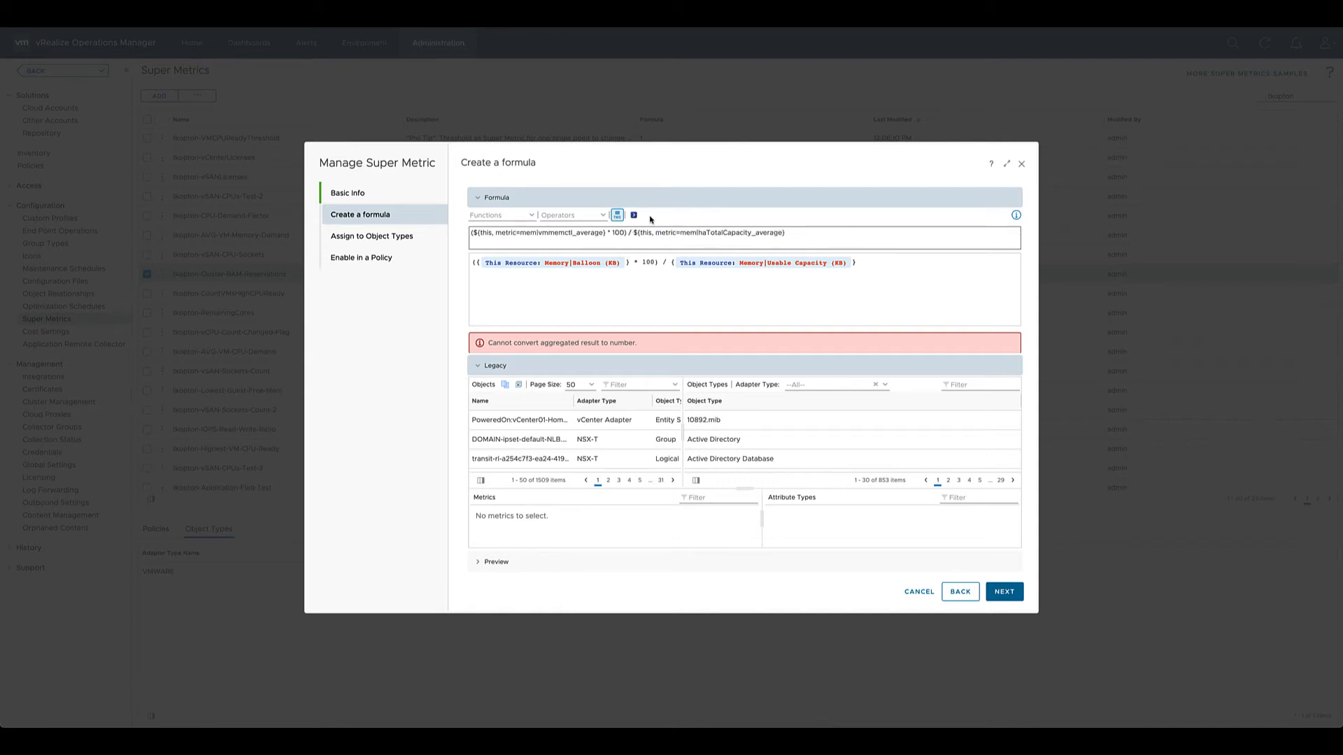
left_click(633, 215)
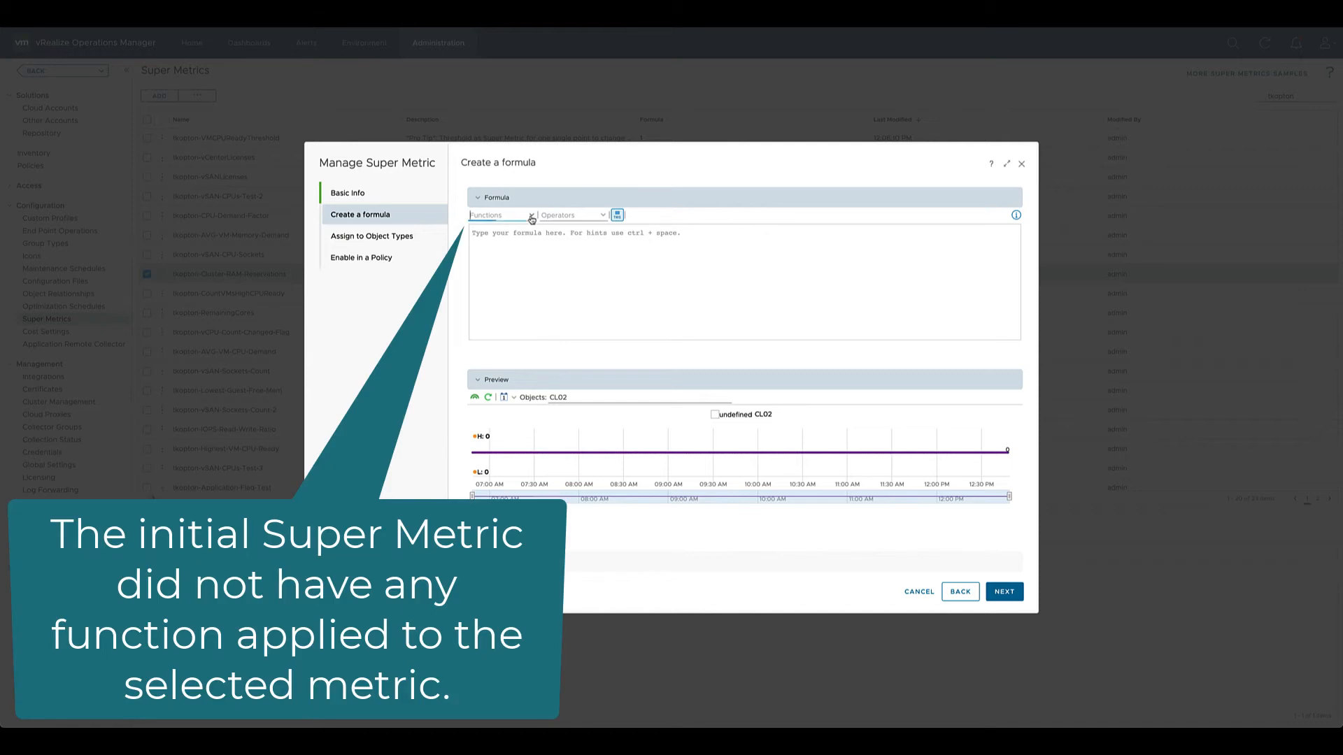
Enter avg() and insert an object type reference to mem|vmmemctl_average inside the brackets.
type("avg()")
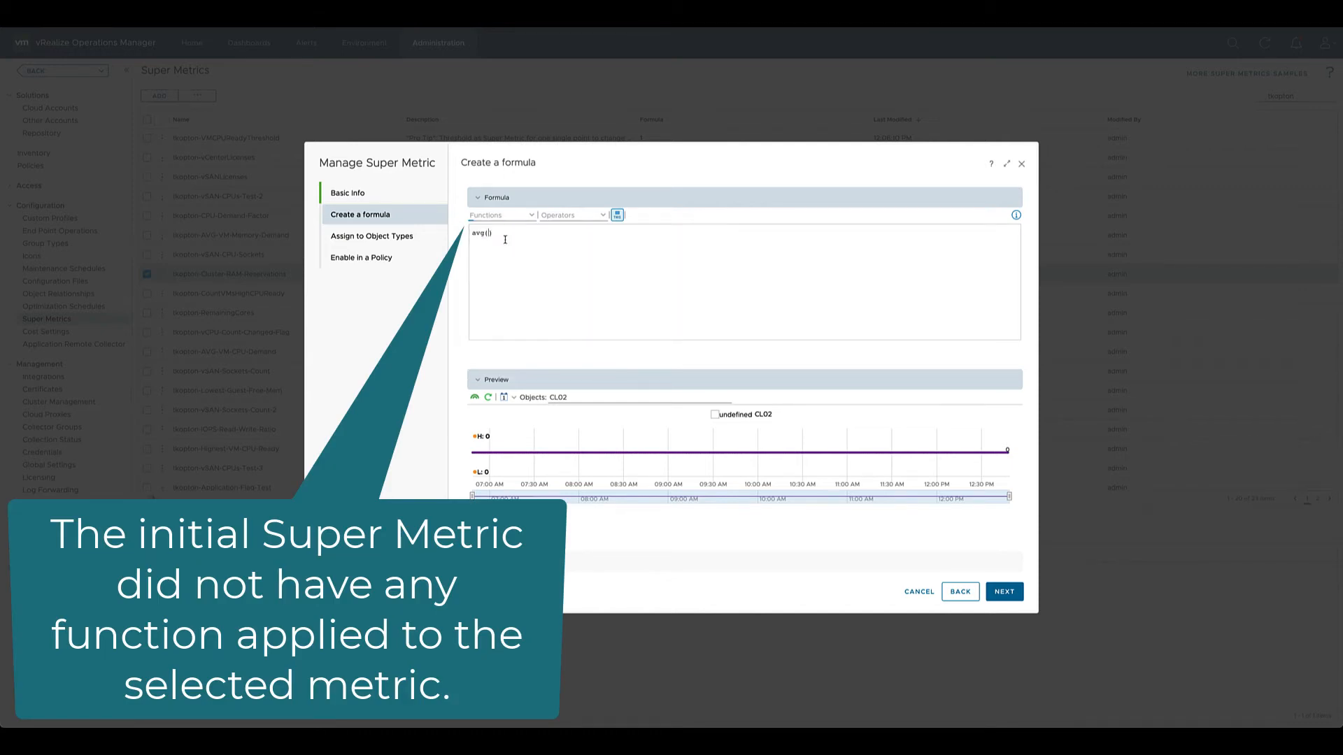
left_click(483, 233)
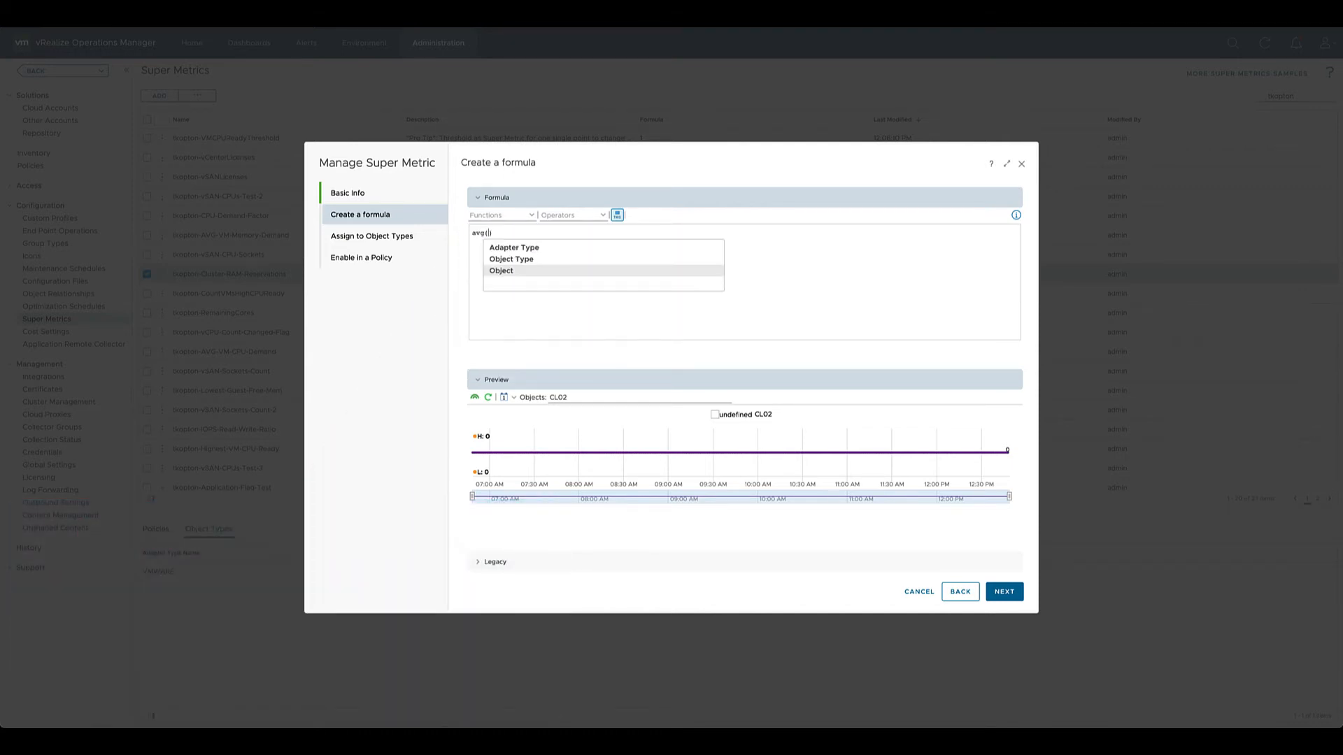
left_click(511, 259)
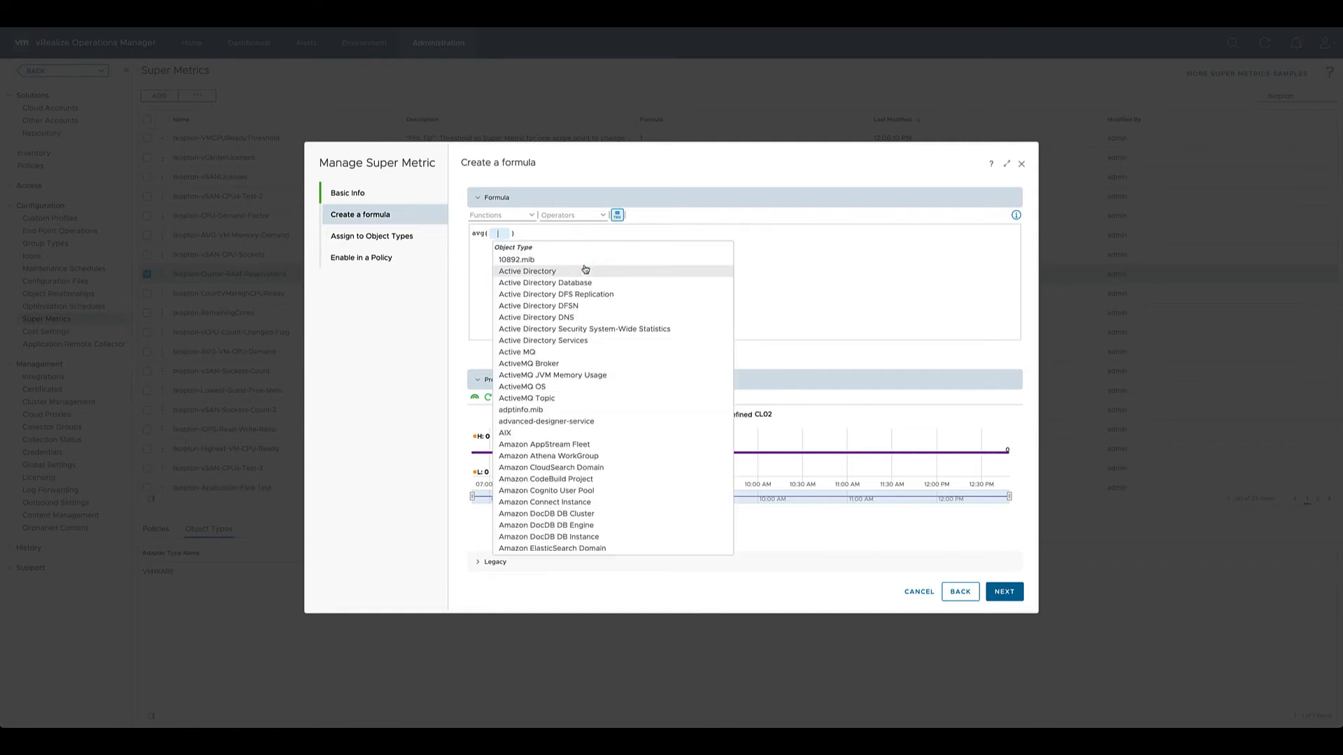
left_click(526, 271)
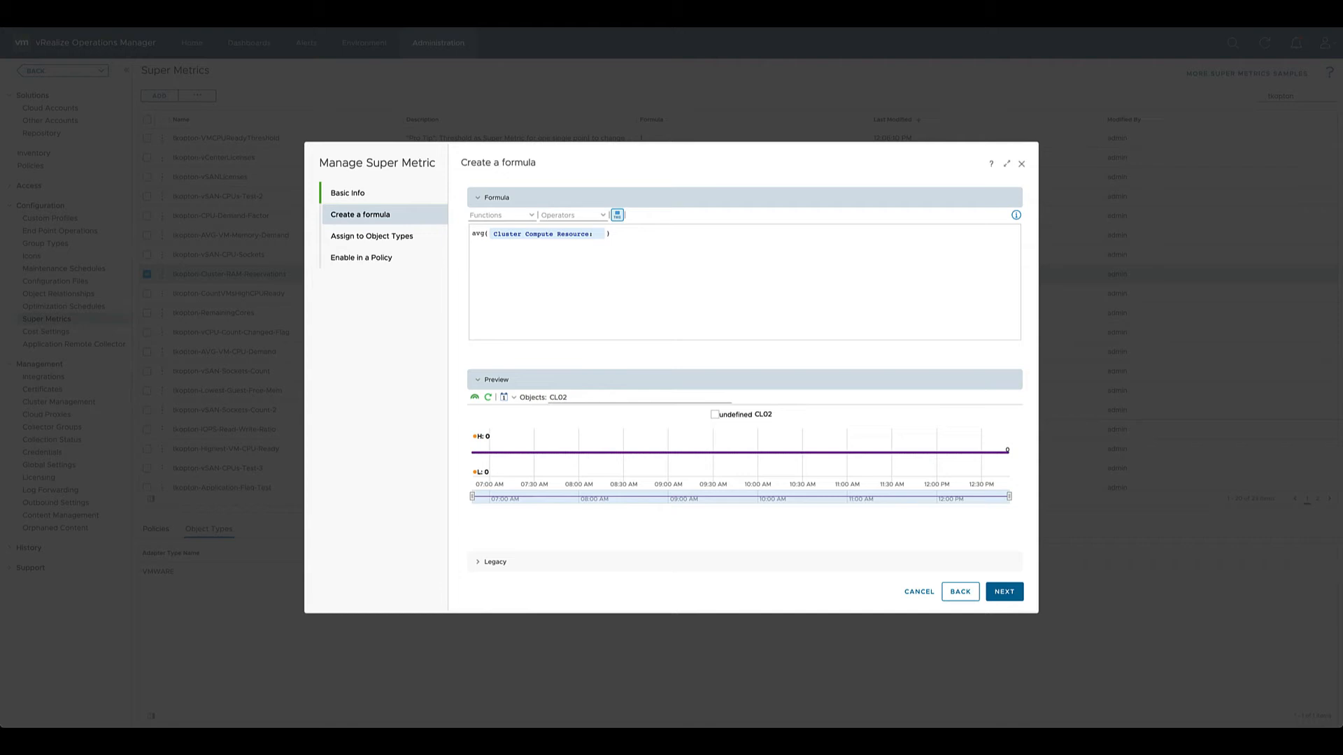
left_click(598, 234)
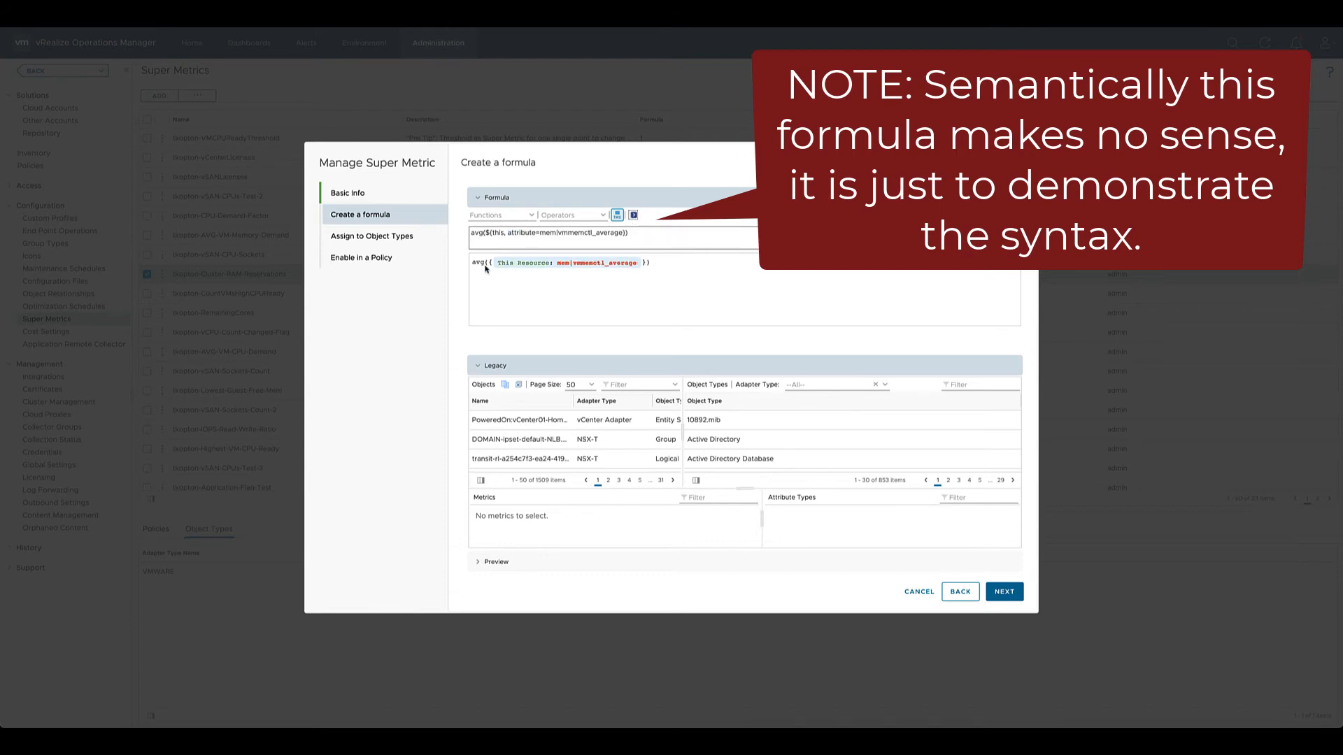
left_click(348, 194)
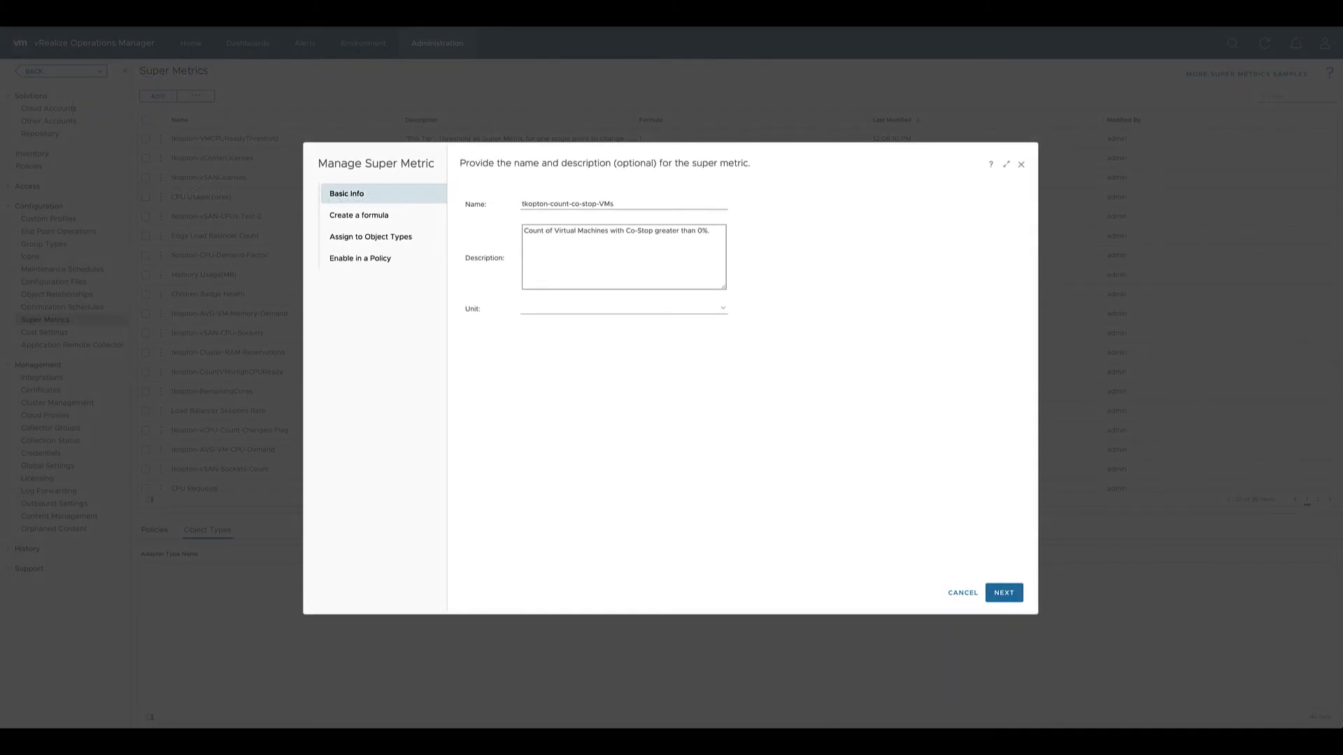
Show the tkopton-count-co-stop-VMs formula counting VM Co-Stop values above 0.1, previewed on CL01.
left_click(358, 214)
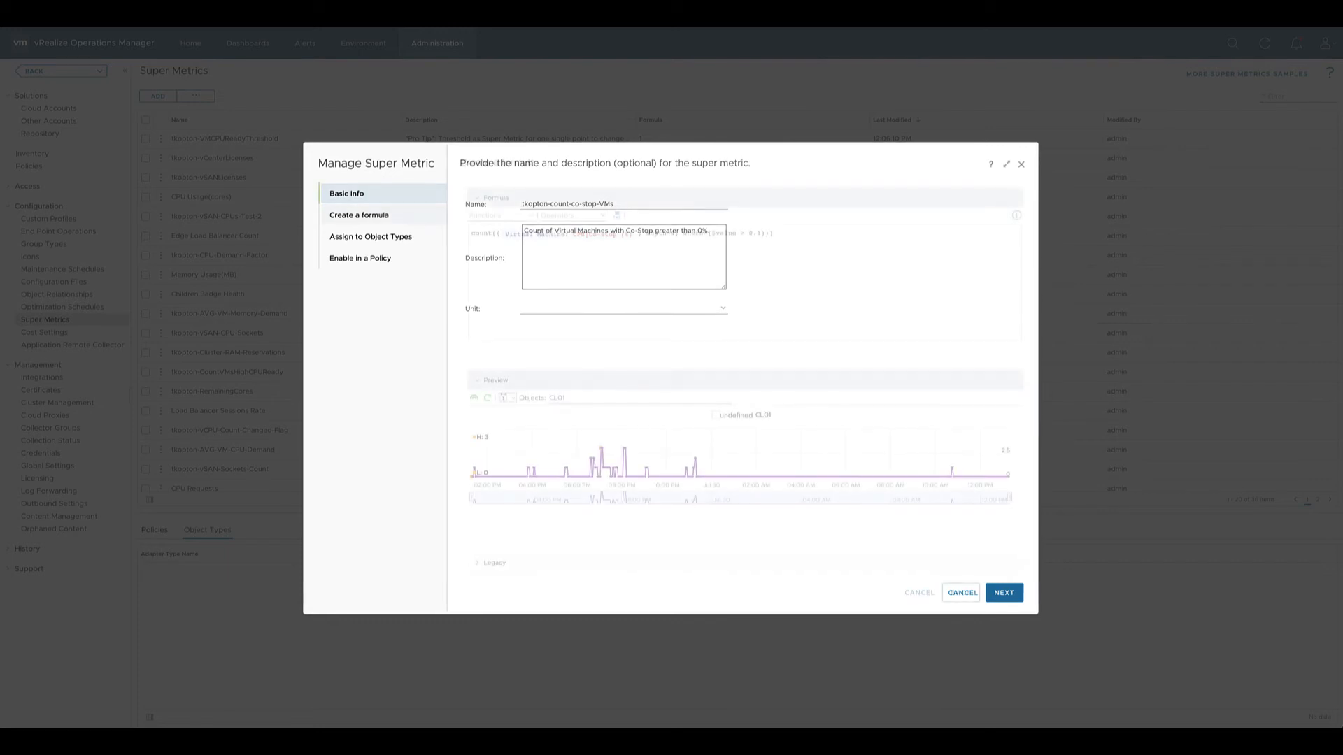
left_click(357, 215)
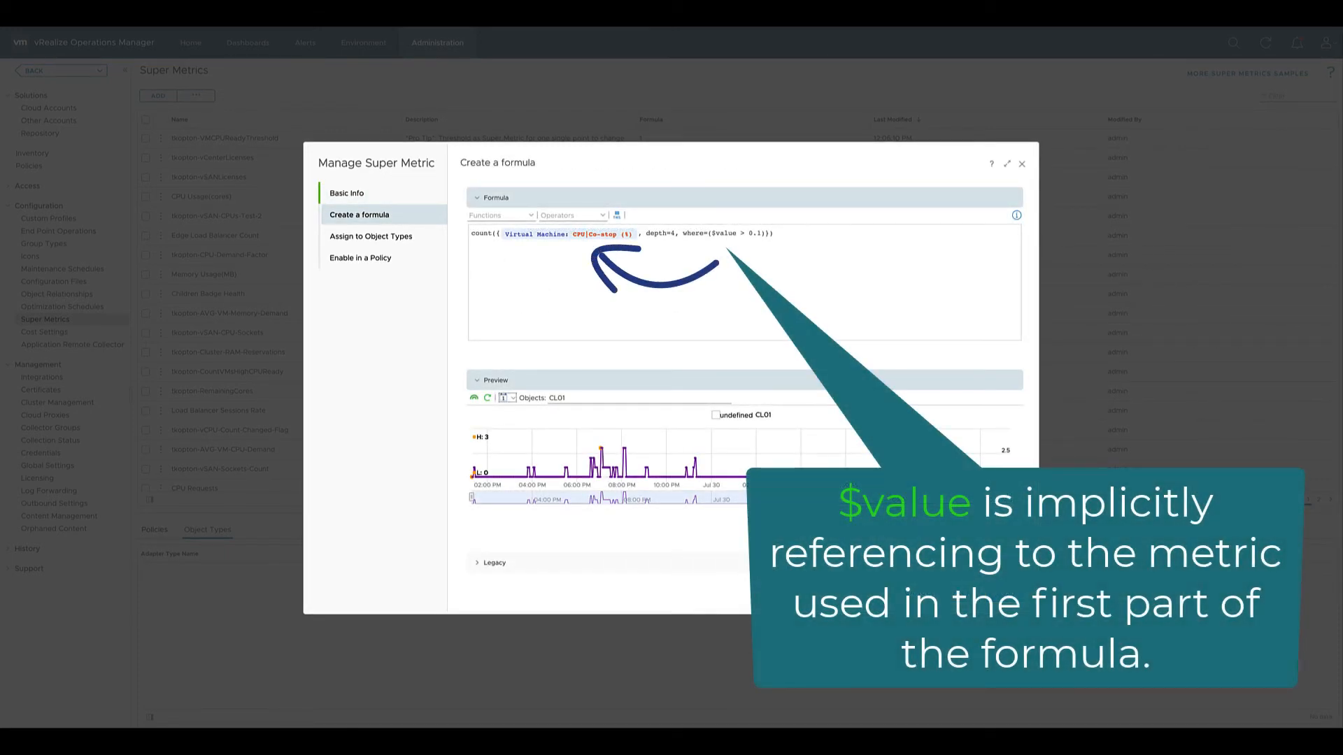